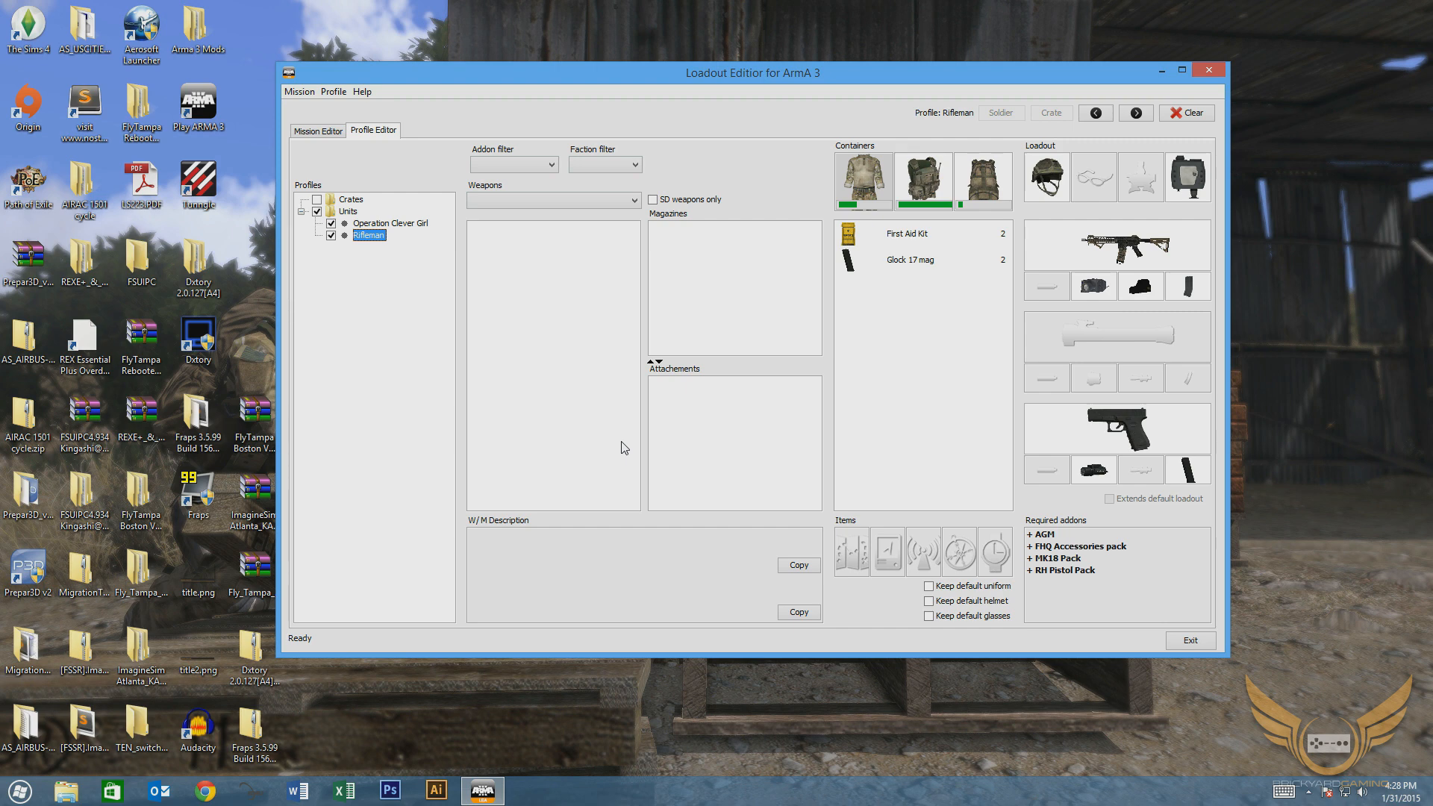
mouse_move(589, 339)
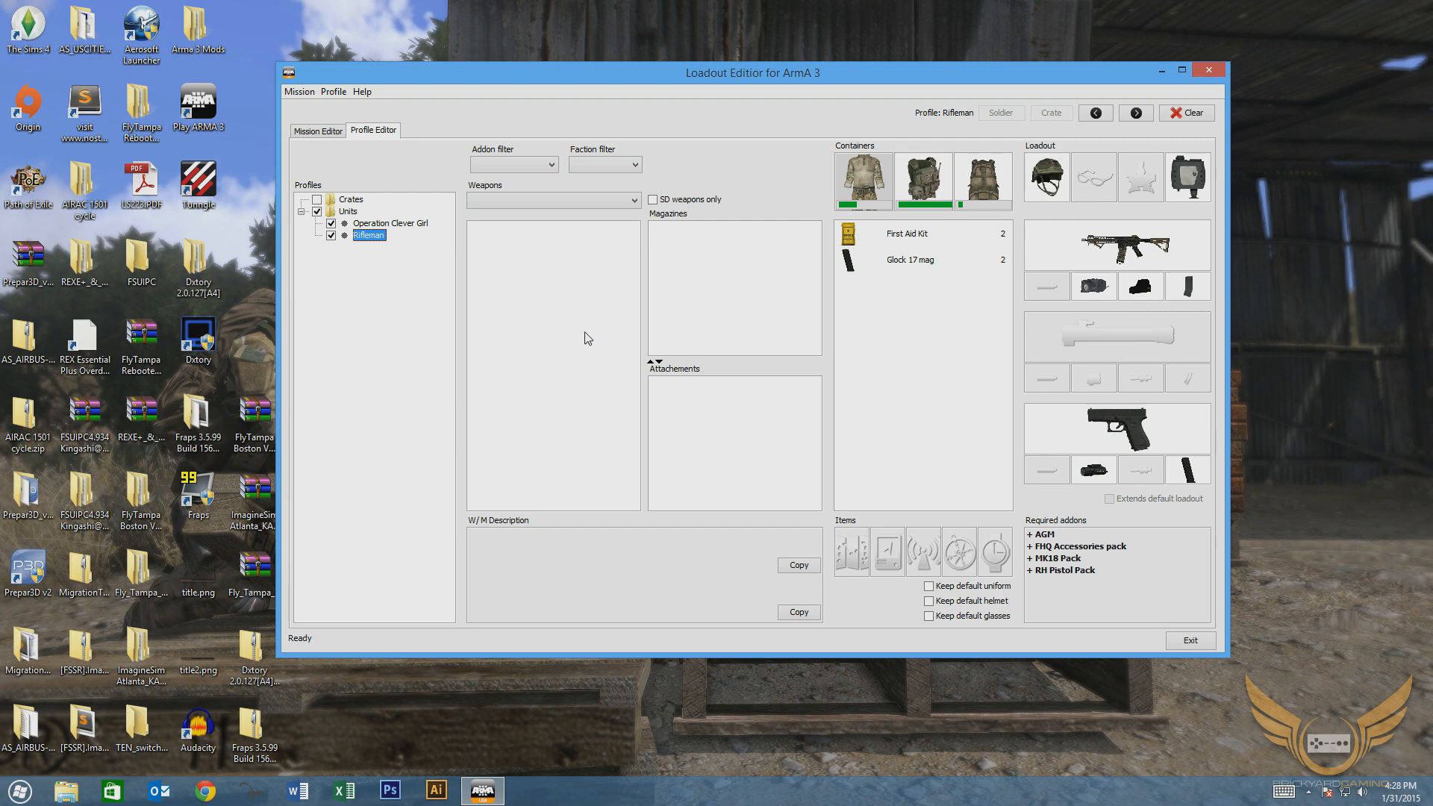
mouse_move(618, 81)
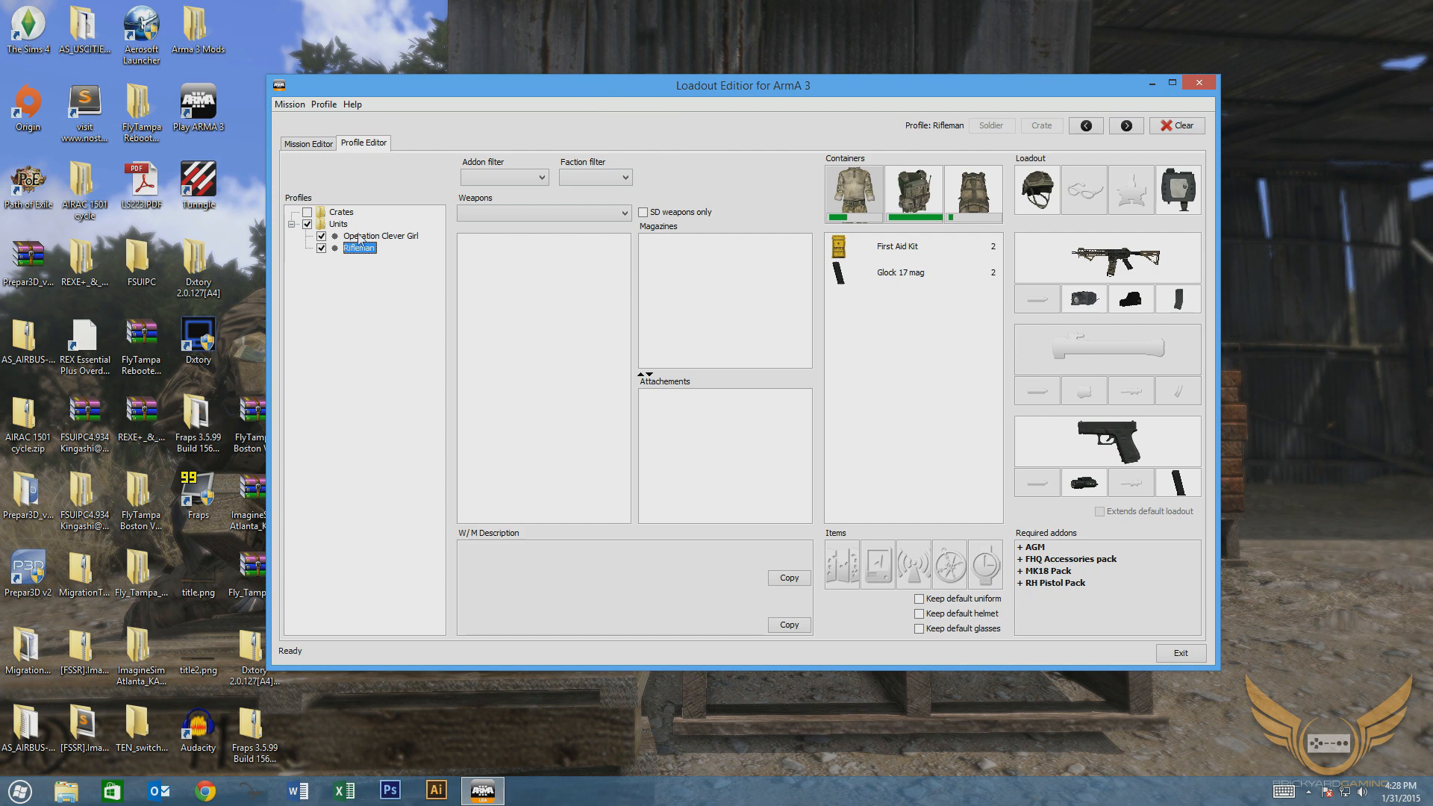
mouse_move(628, 145)
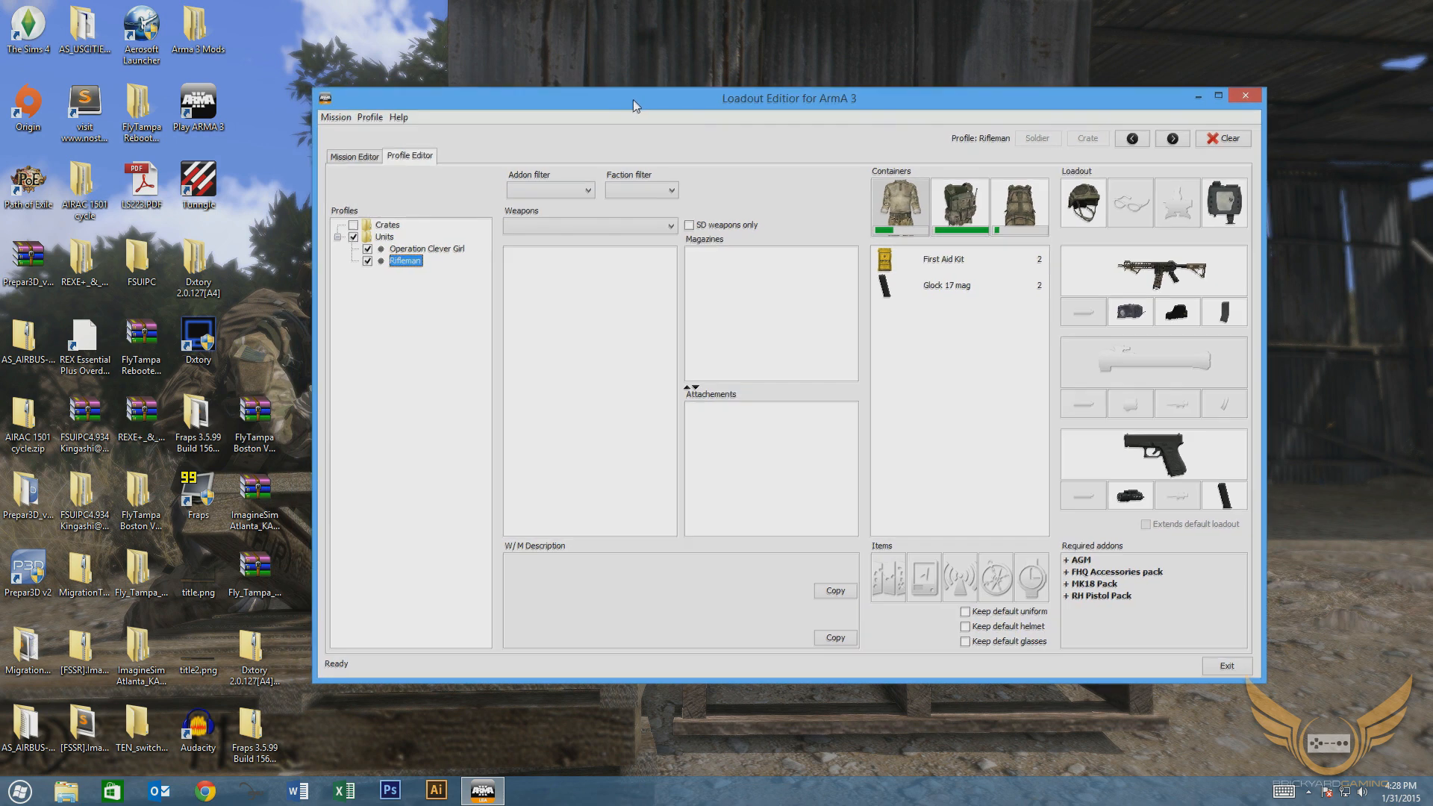
mouse_move(543, 146)
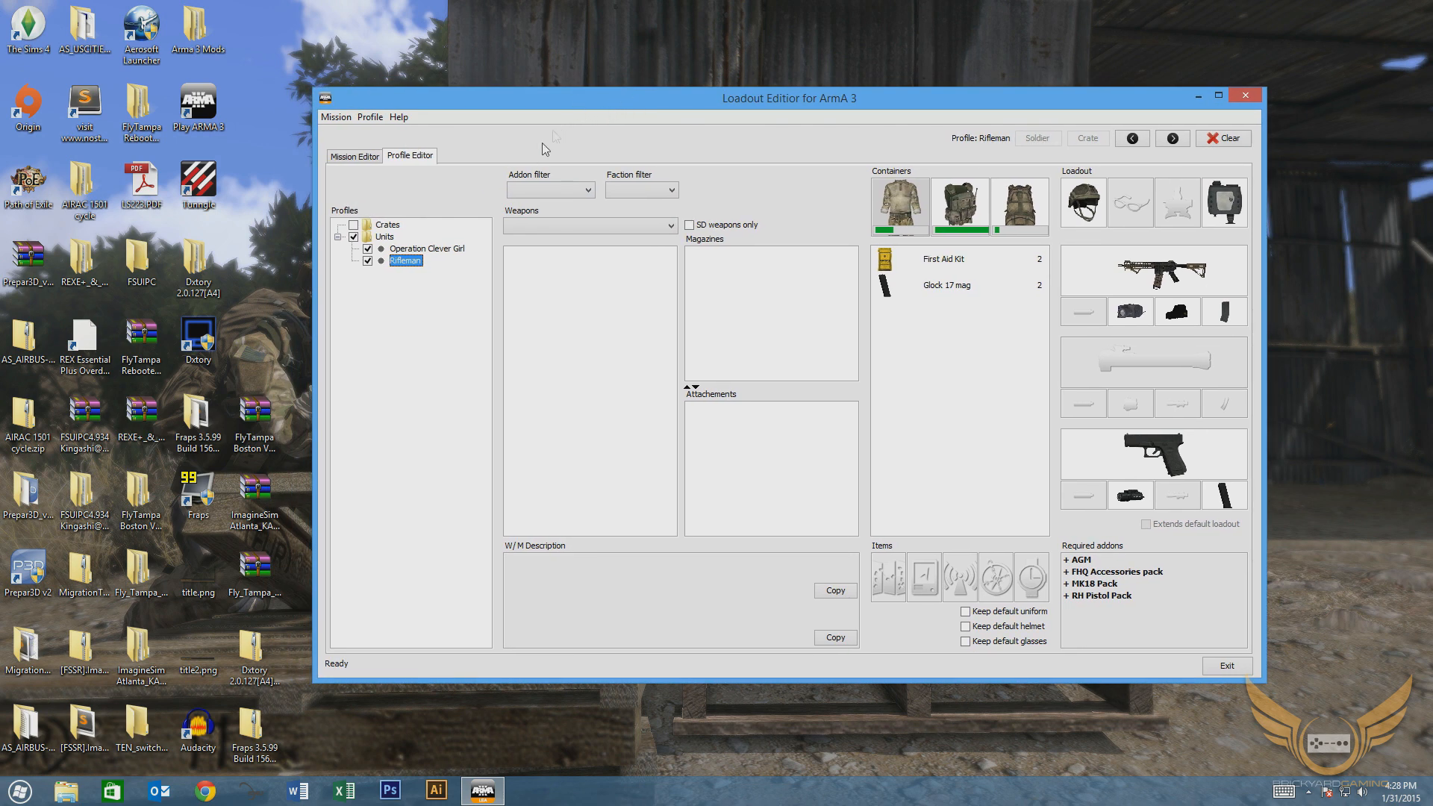
mouse_move(454, 259)
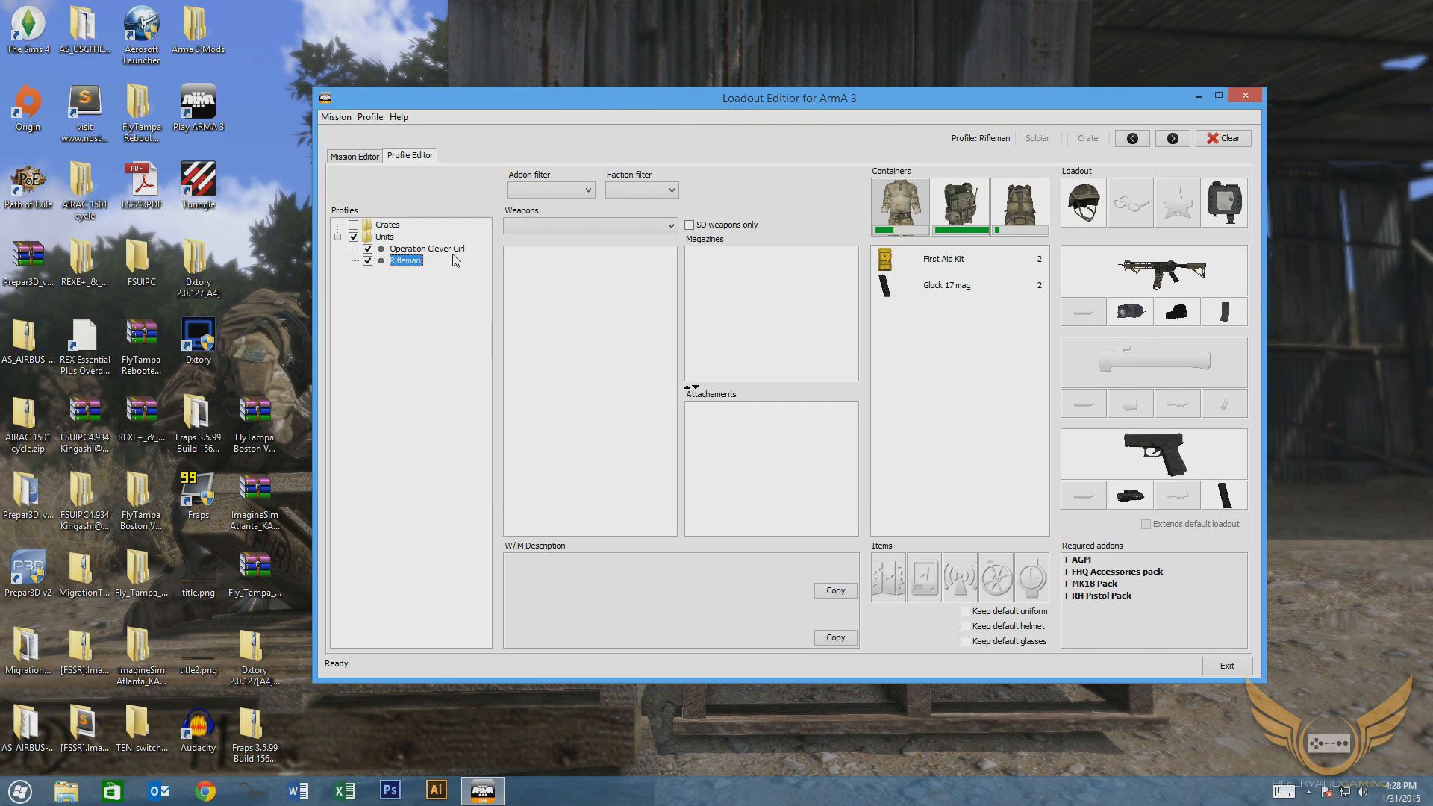
mouse_move(379, 254)
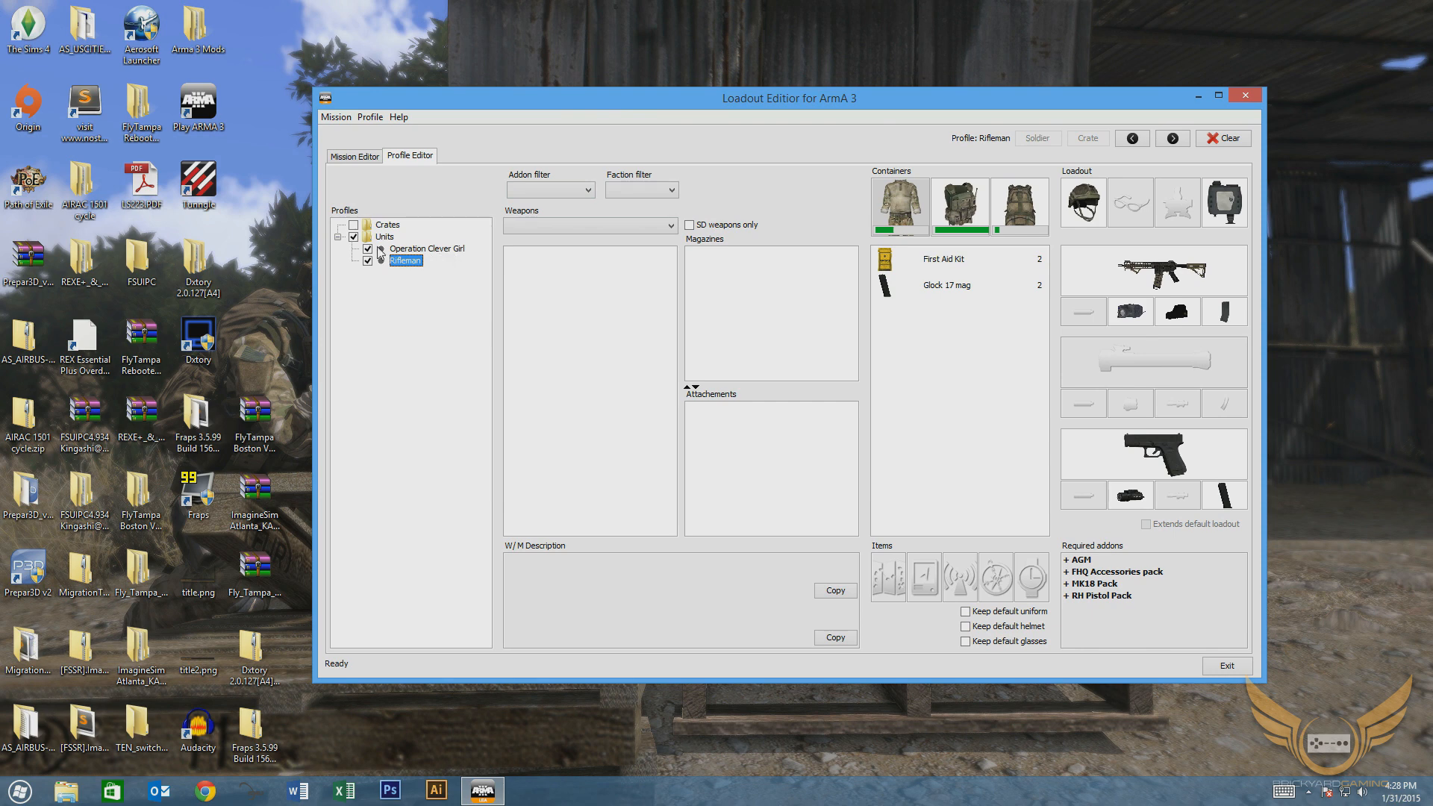
mouse_move(400, 276)
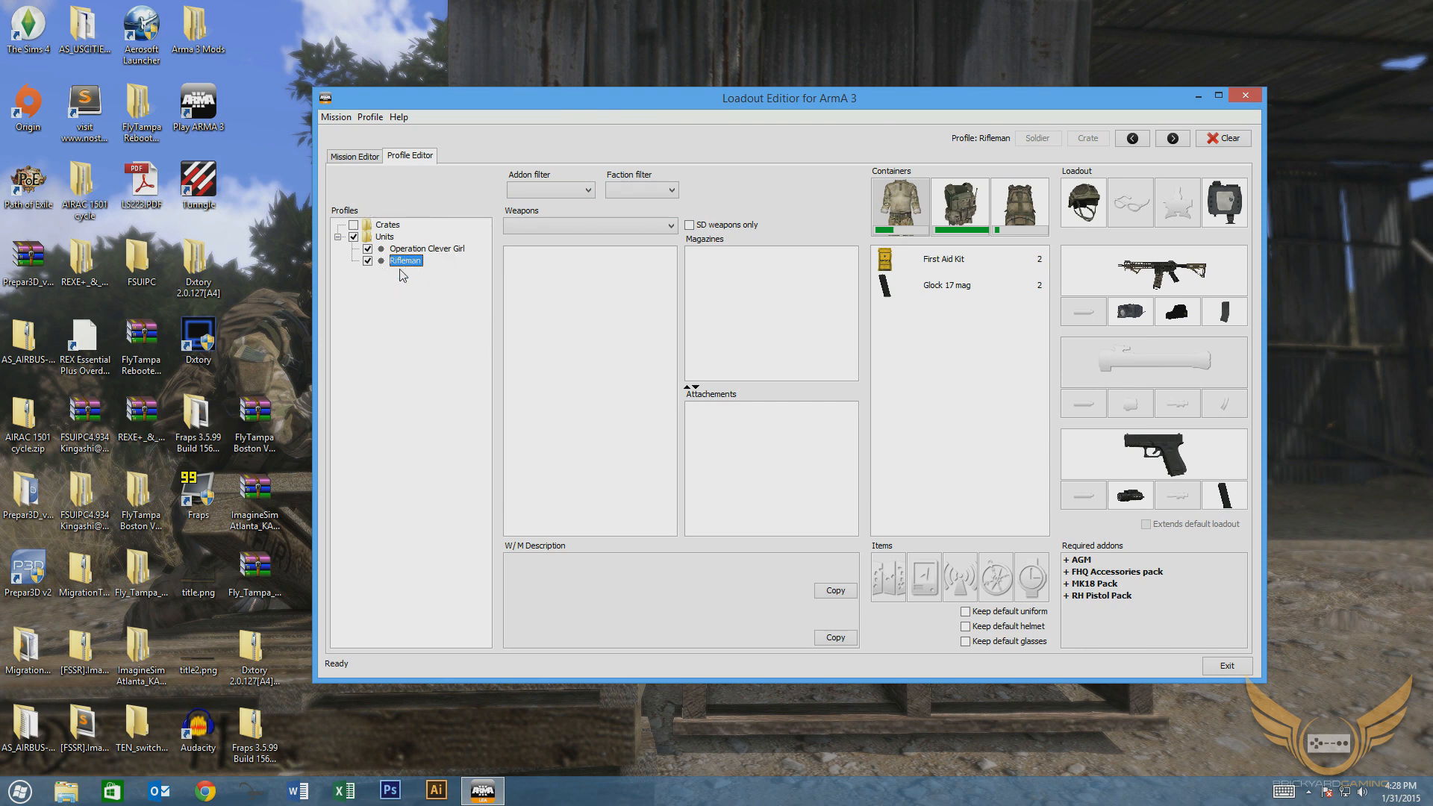
left_click(369, 117)
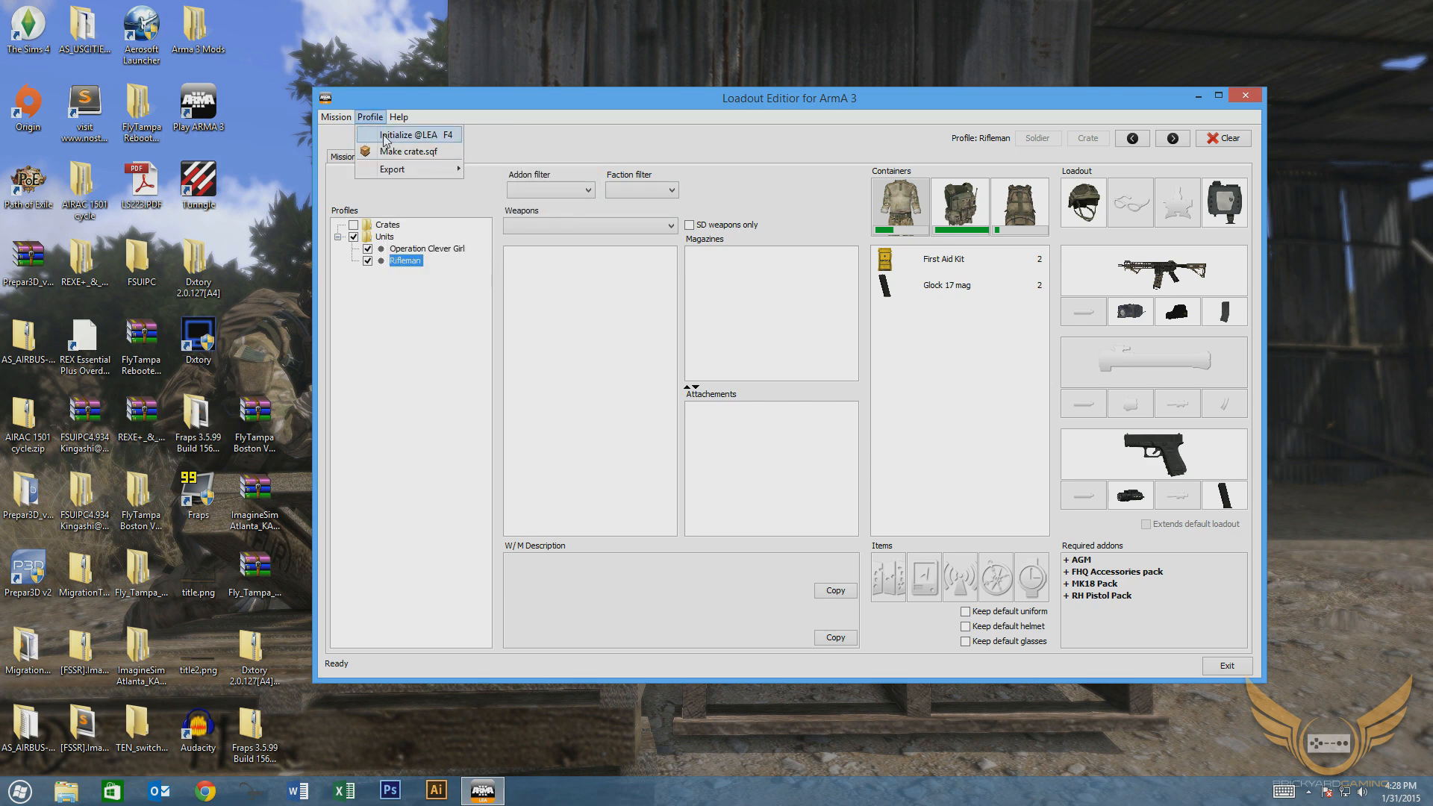
mouse_move(414, 142)
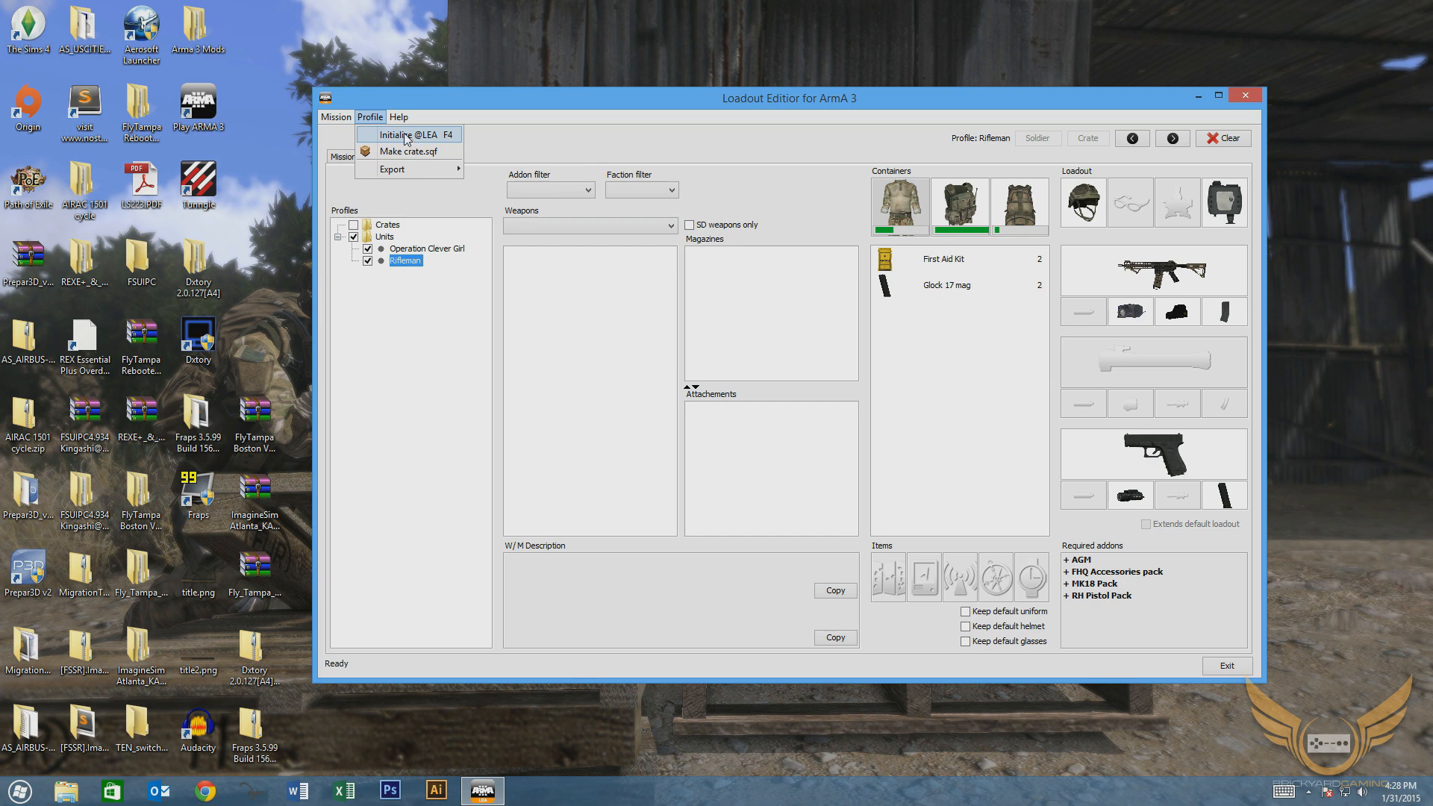
mouse_move(397, 140)
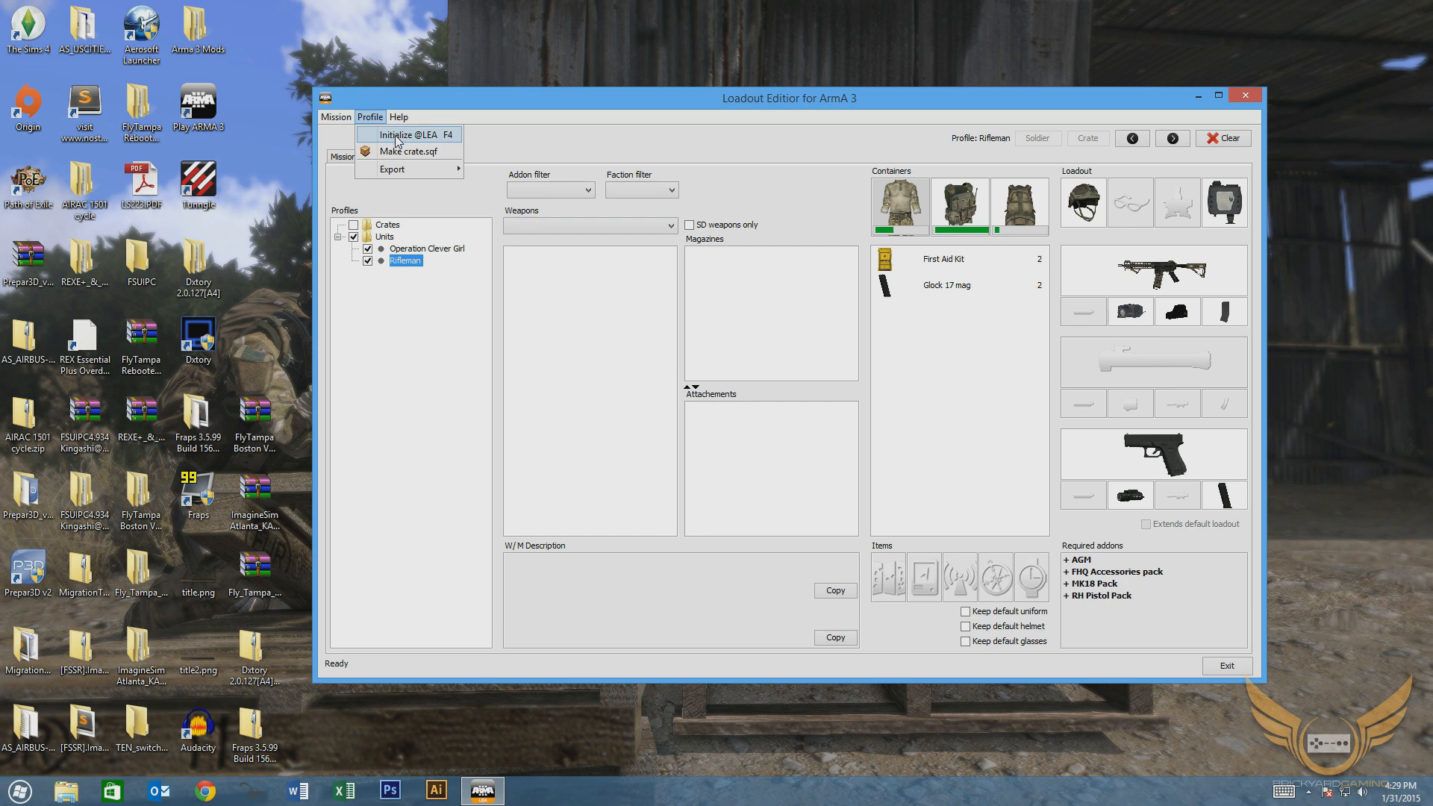
mouse_move(397, 143)
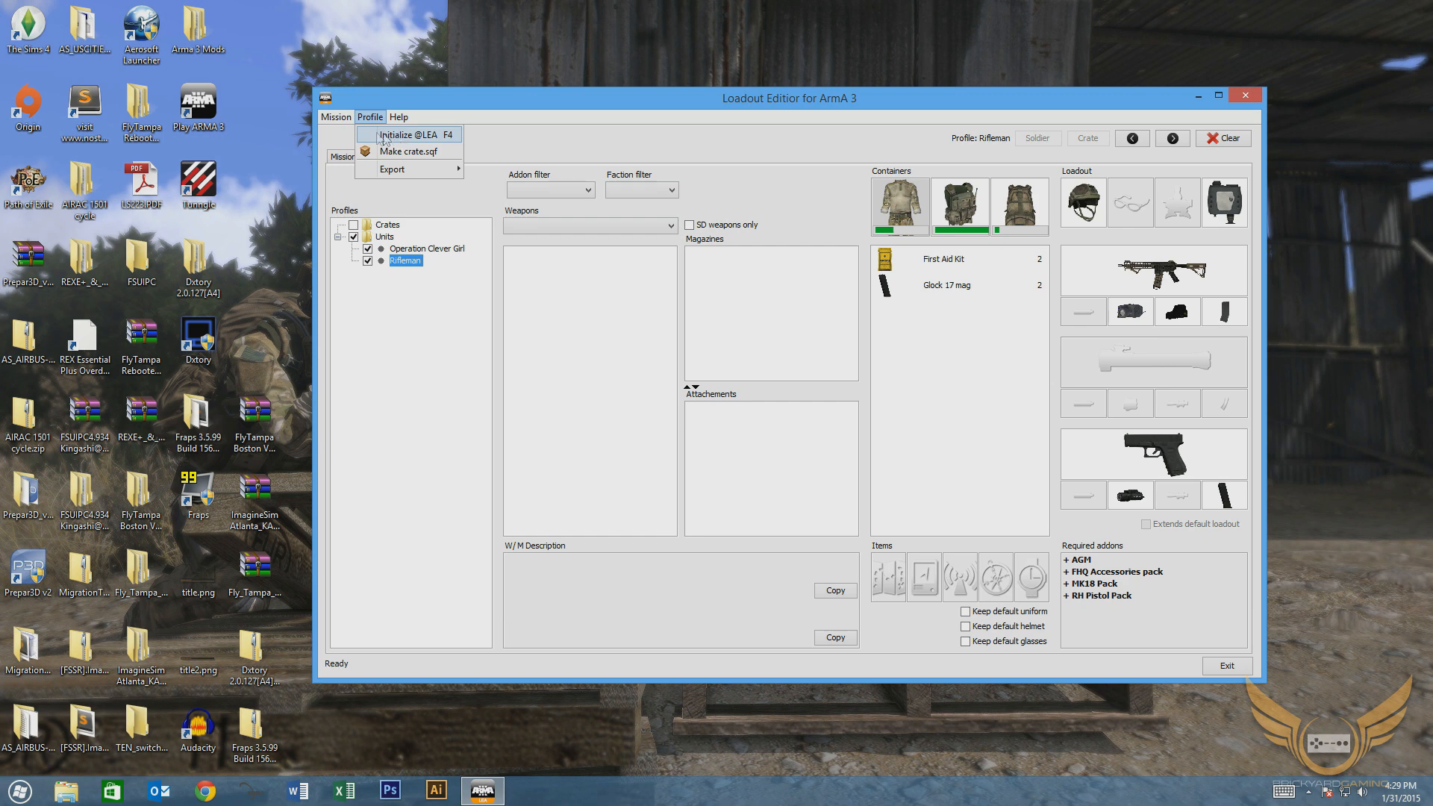
mouse_move(451, 145)
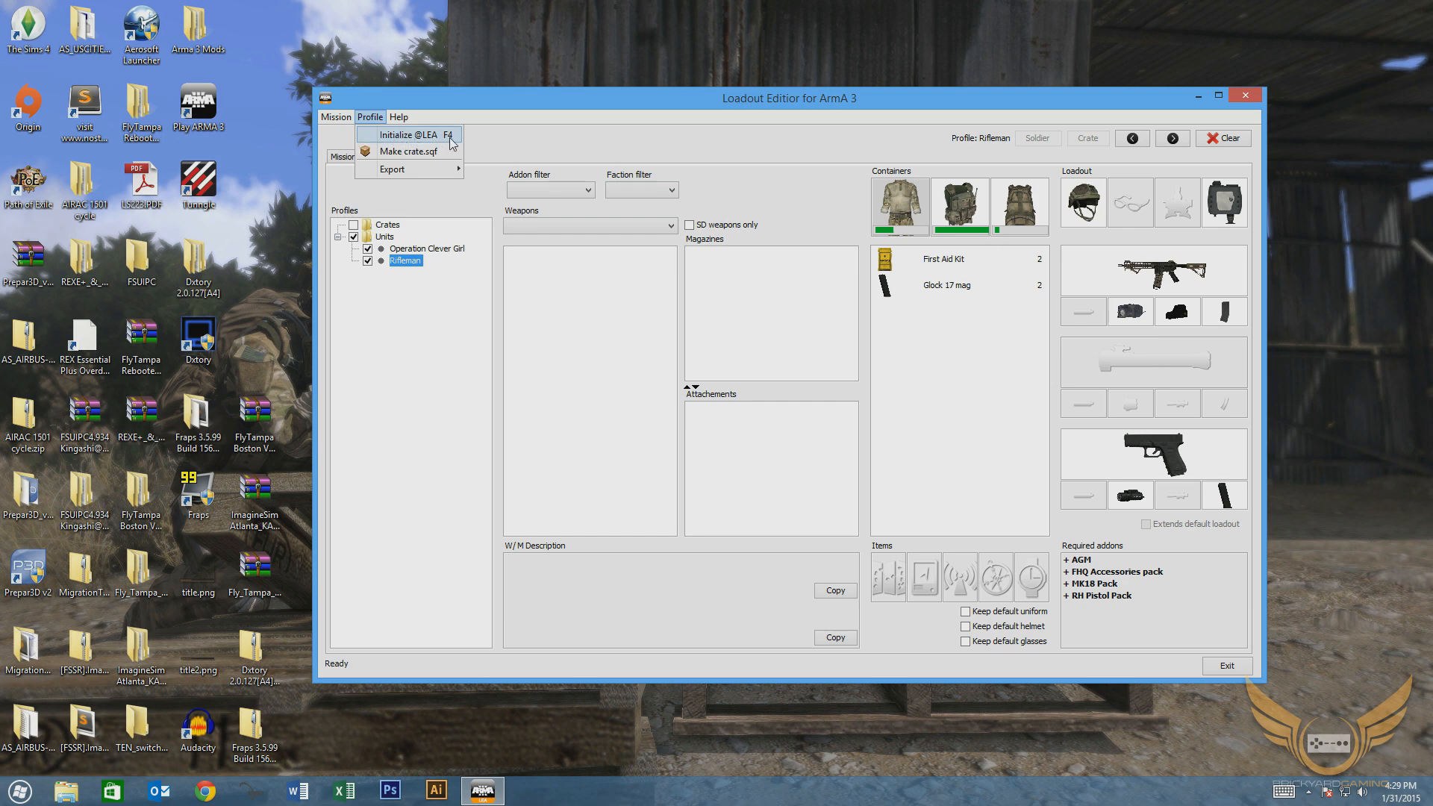
mouse_move(419, 134)
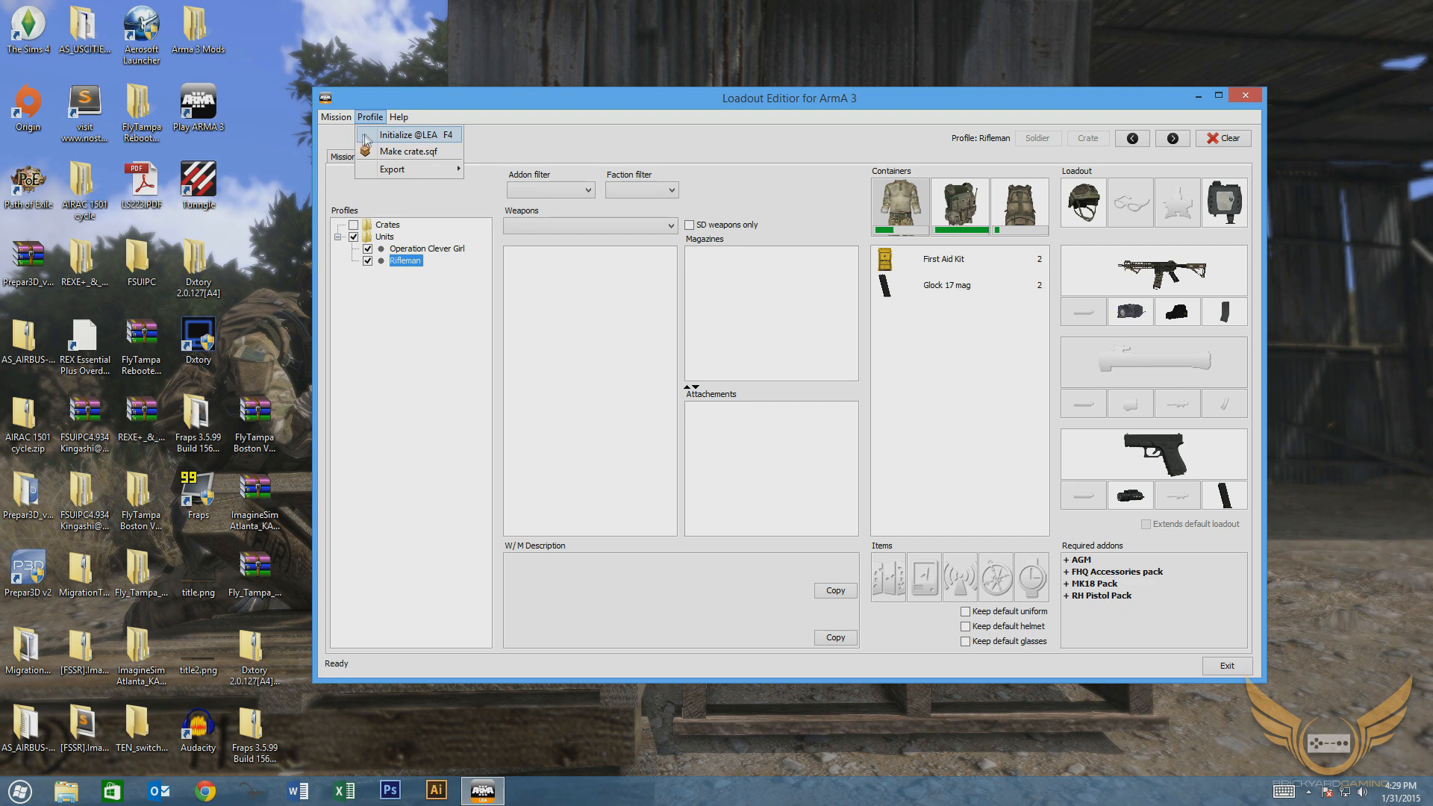
left_click(529, 109)
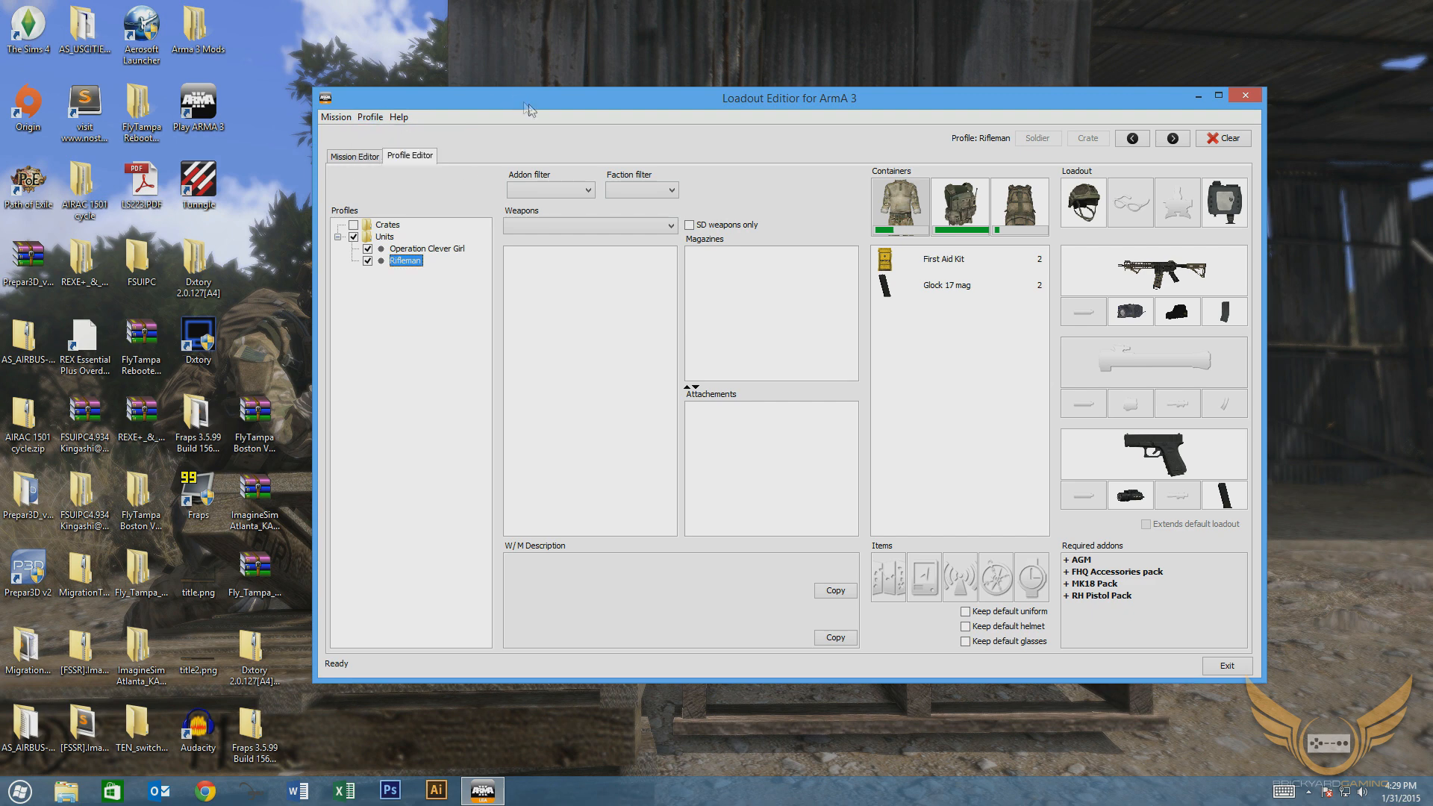
mouse_move(903, 103)
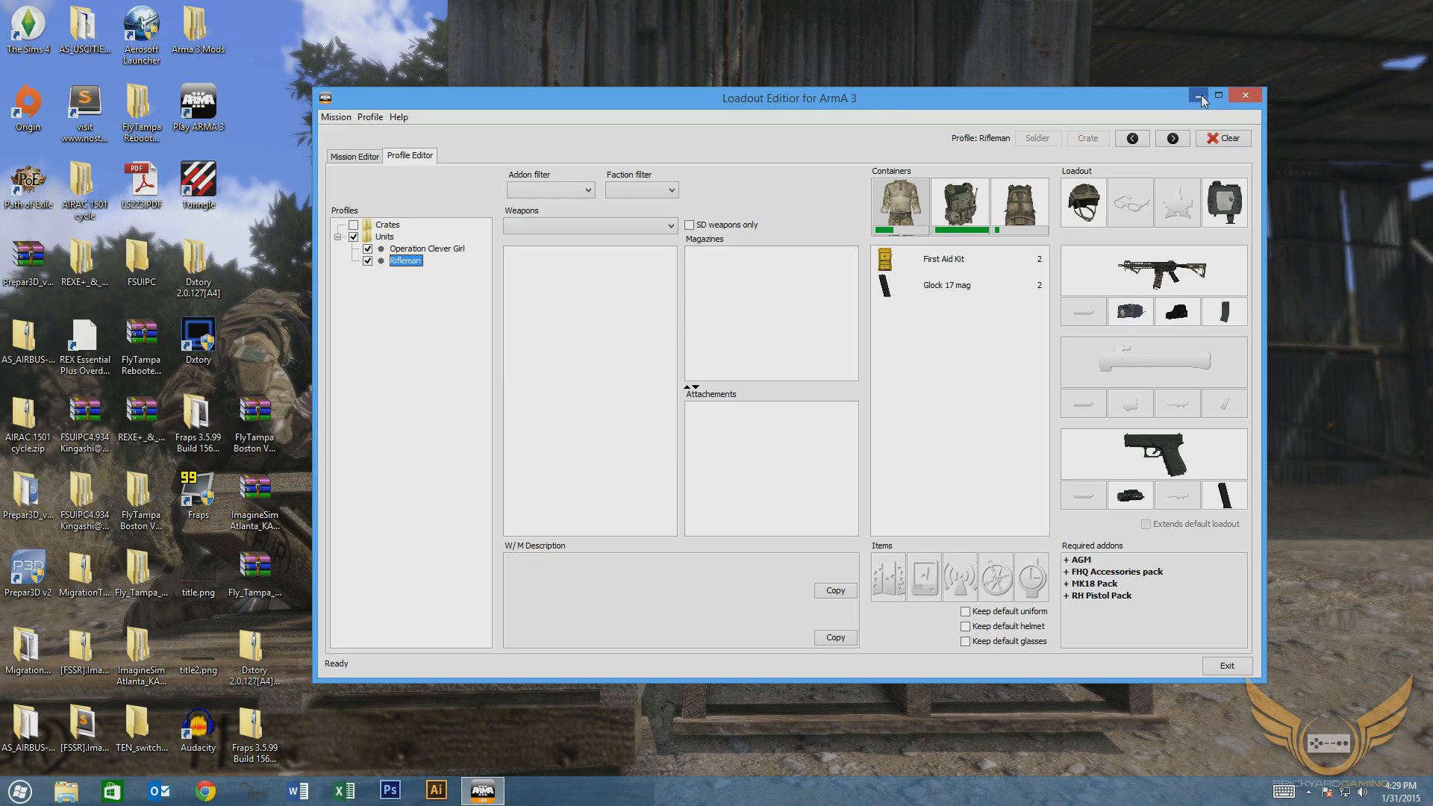
Minimize the editor and browse File Explorer to C:\Games\ARMA 3\userconfig, selecting the lea folder.
left_click(1199, 96)
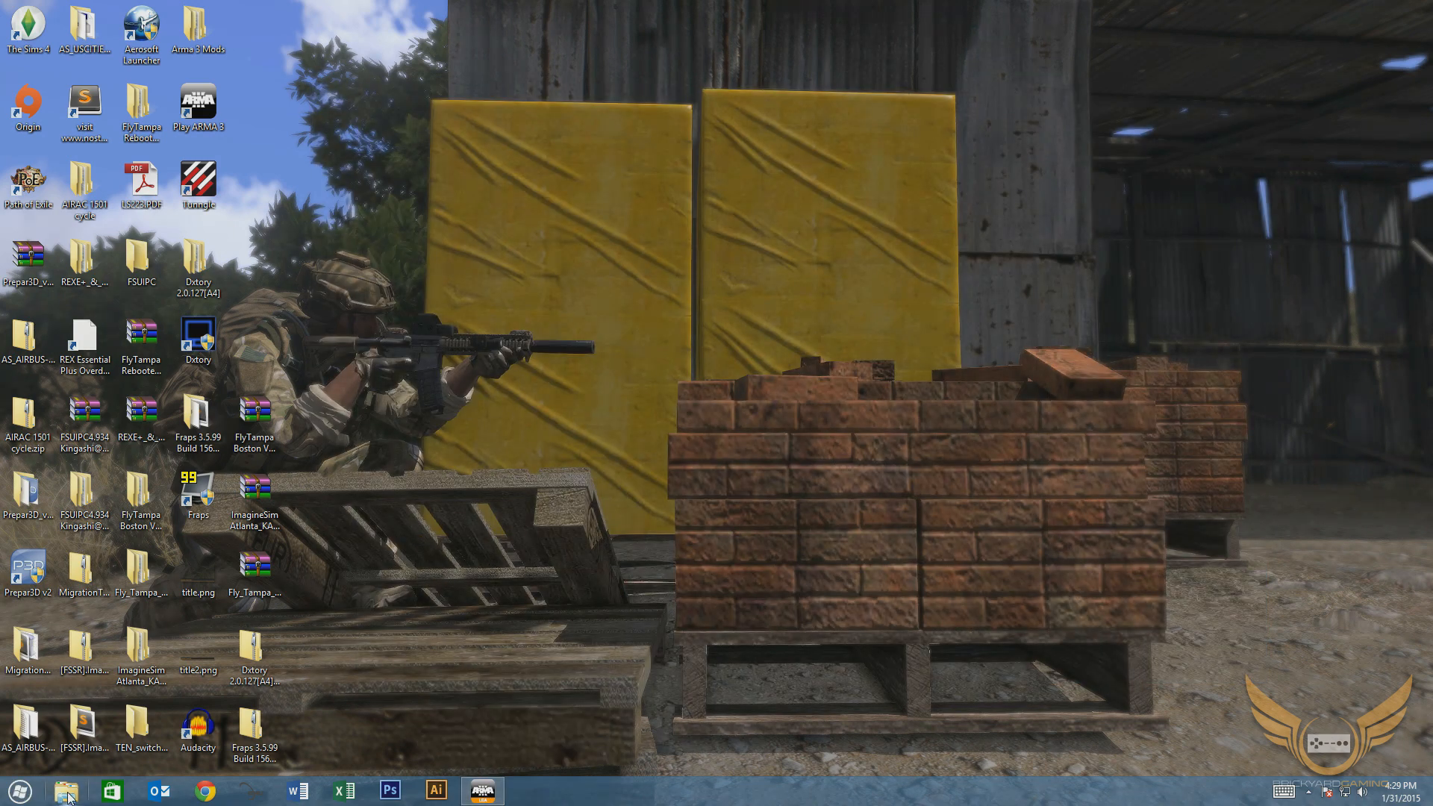
left_click(64, 790)
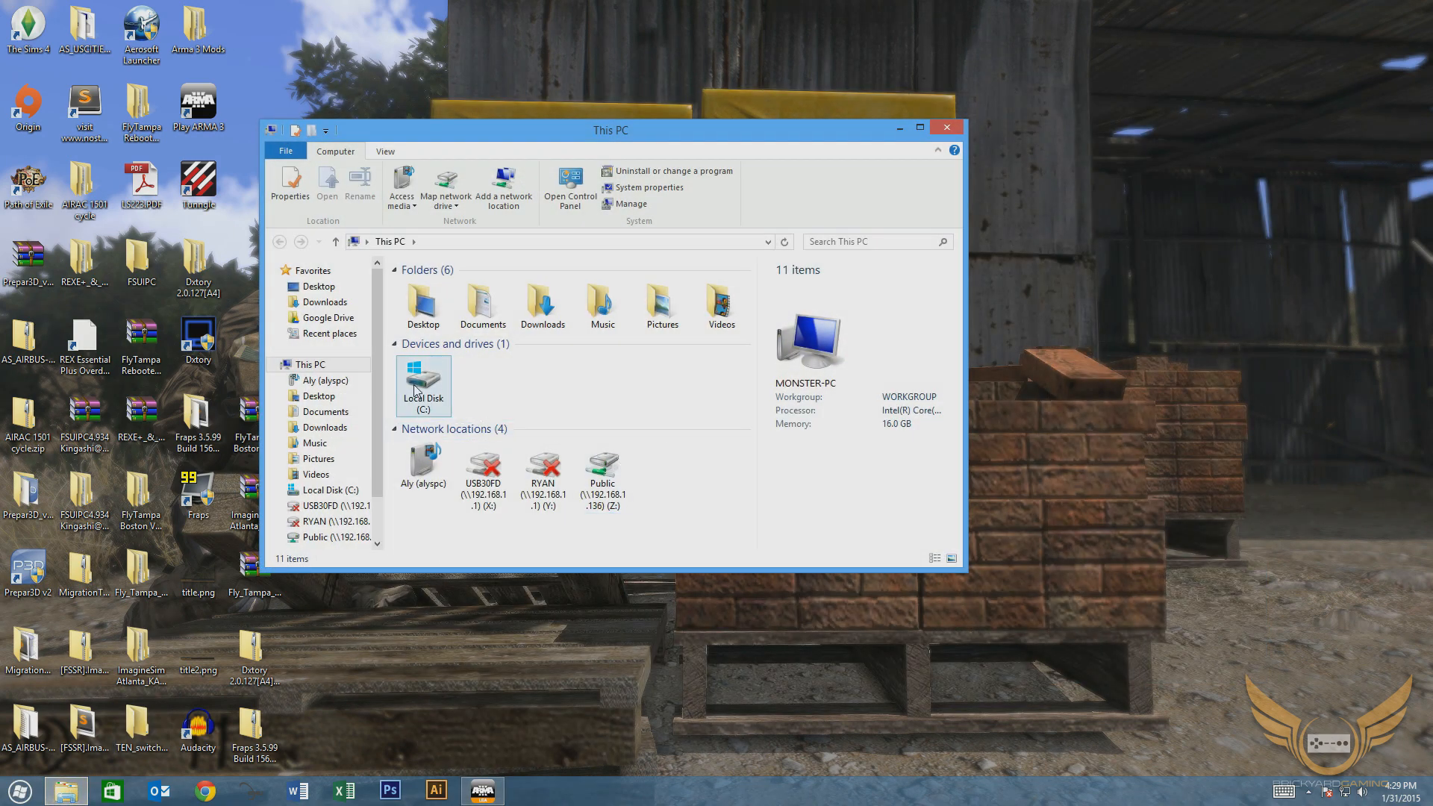
mouse_move(422, 381)
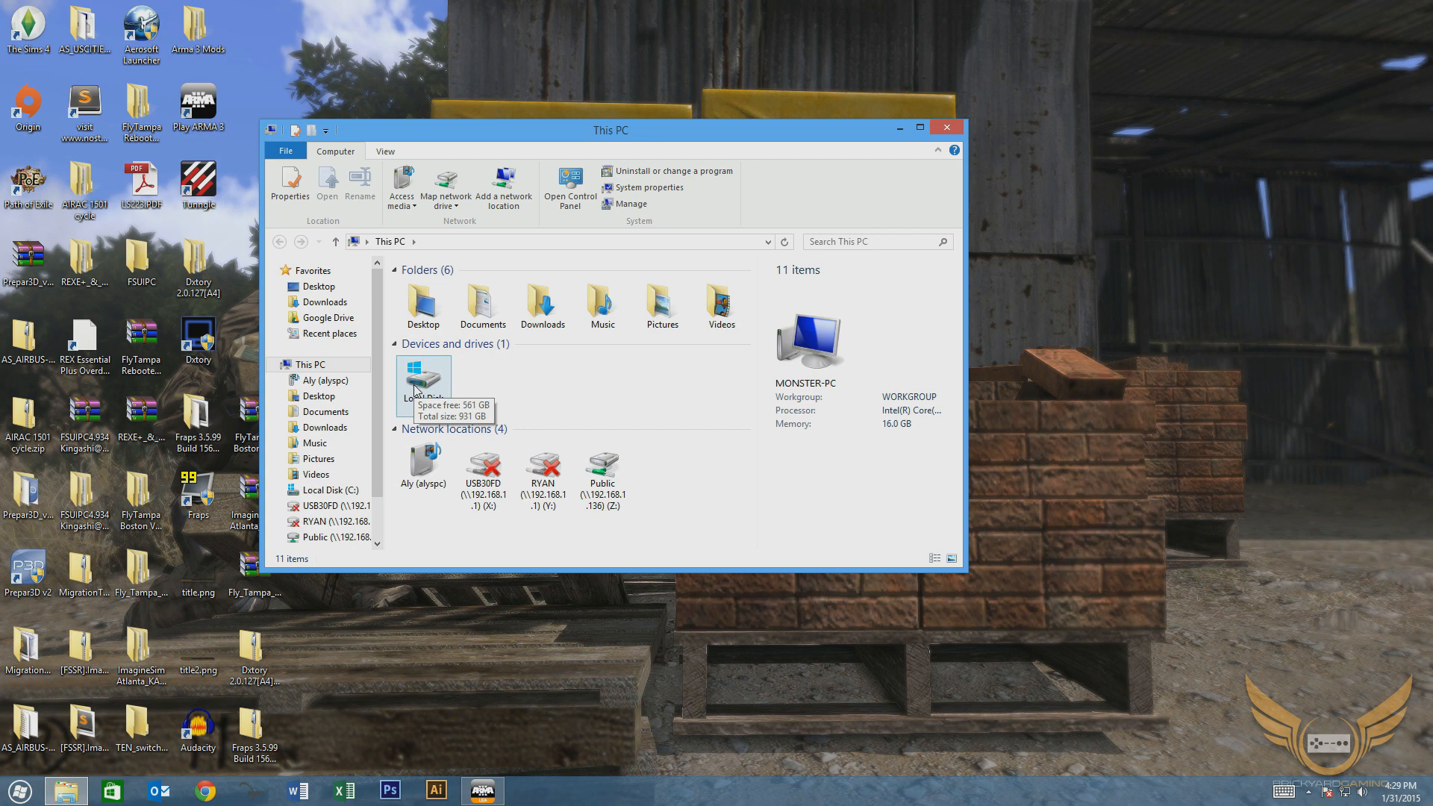
double_click(422, 380)
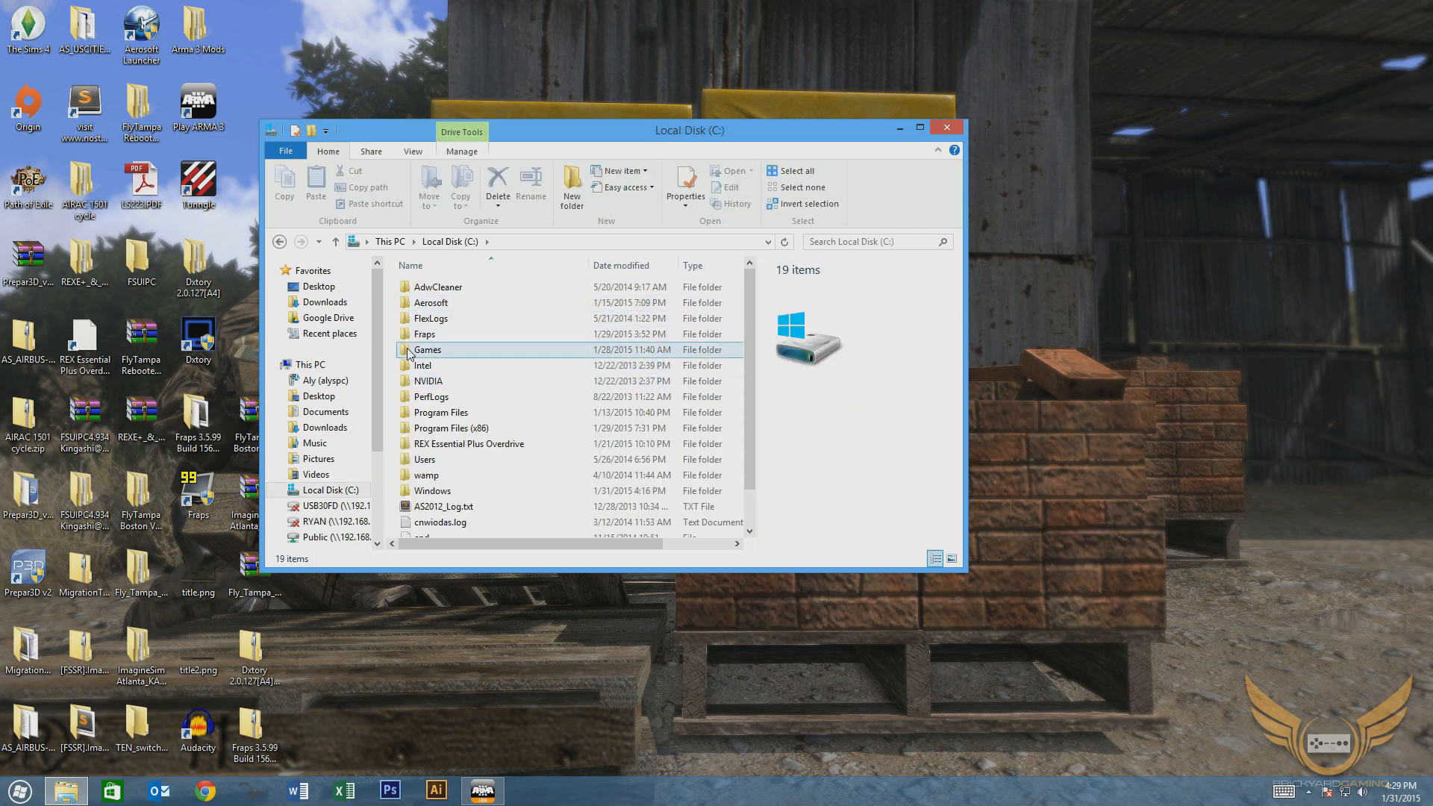
double_click(427, 349)
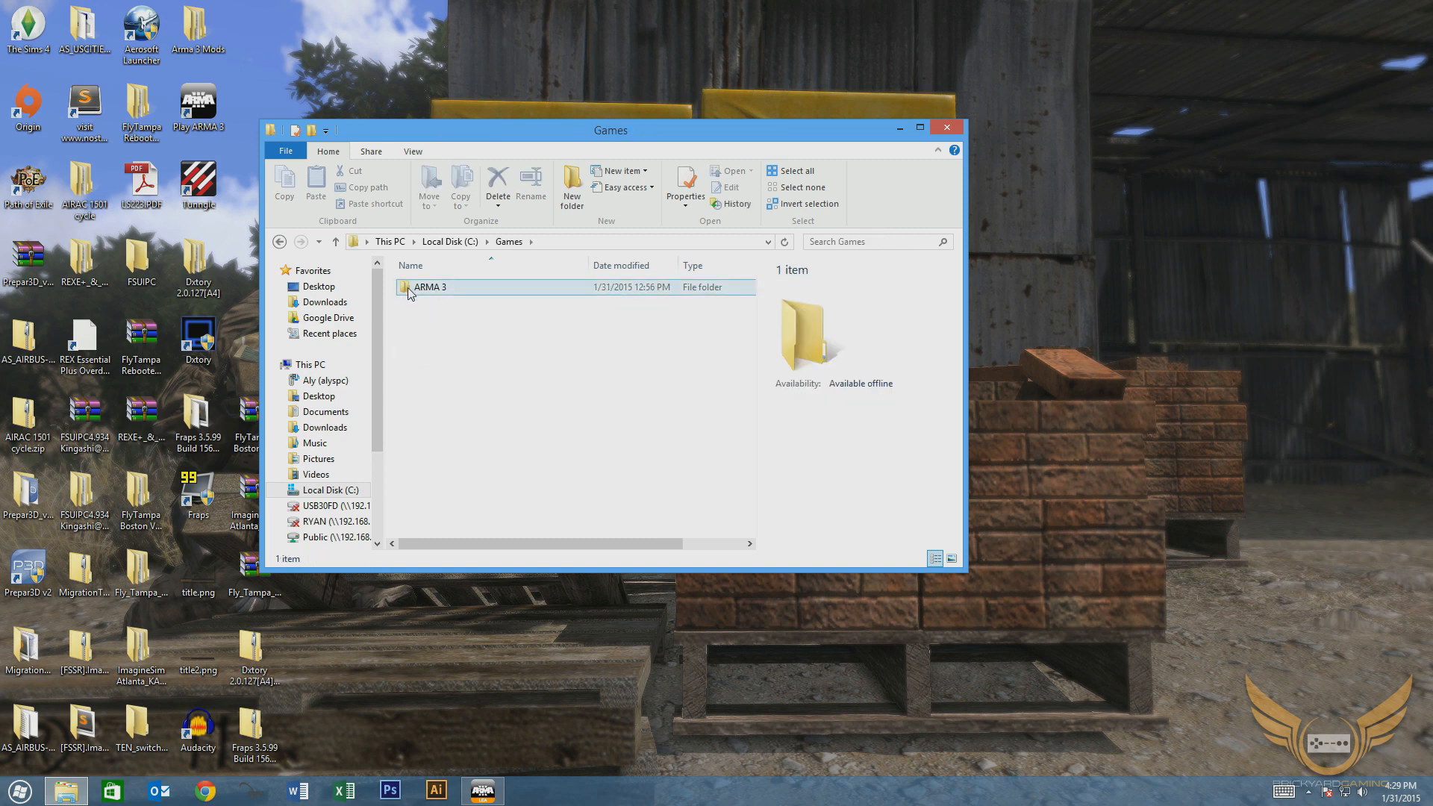
double_click(430, 287)
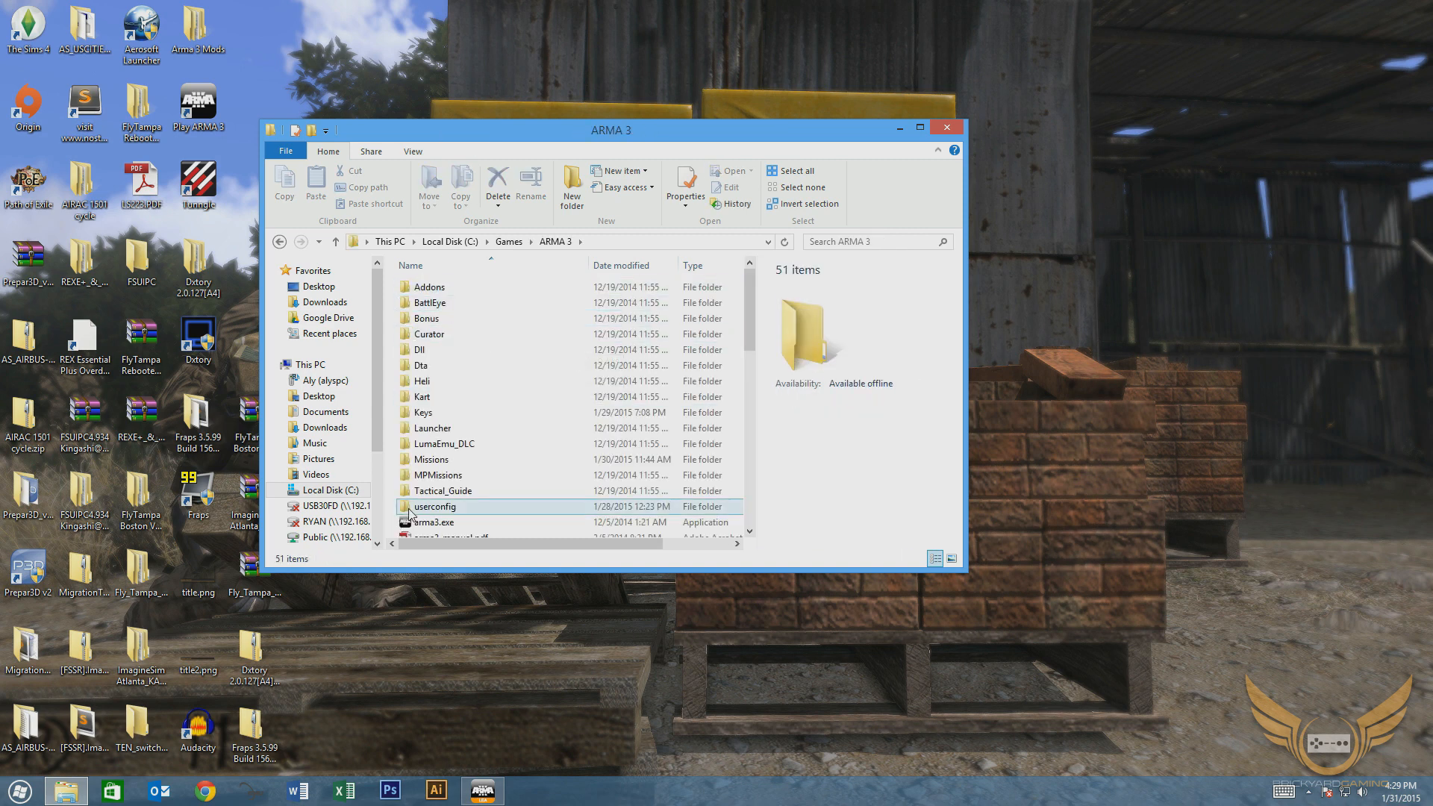
double_click(435, 506)
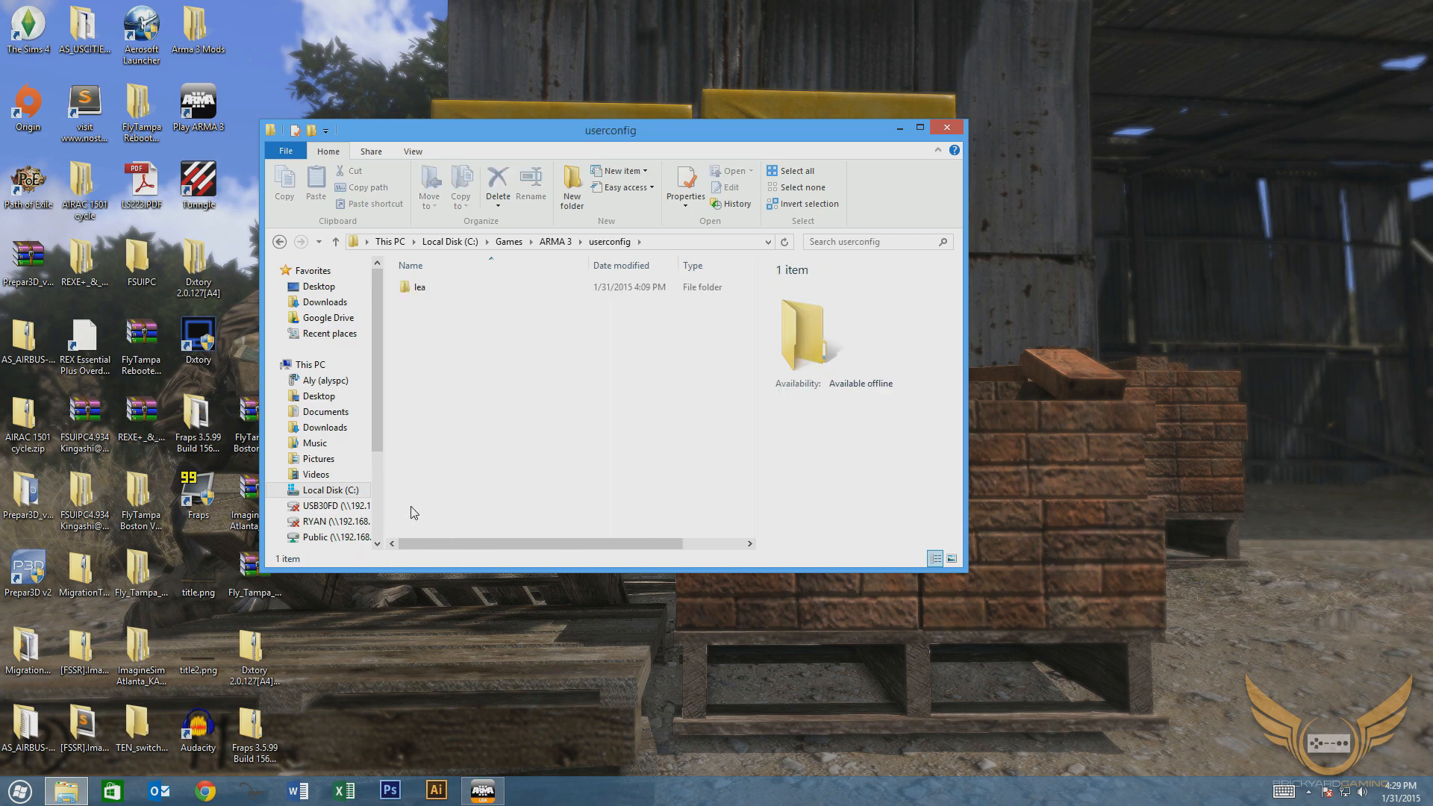
left_click(417, 287)
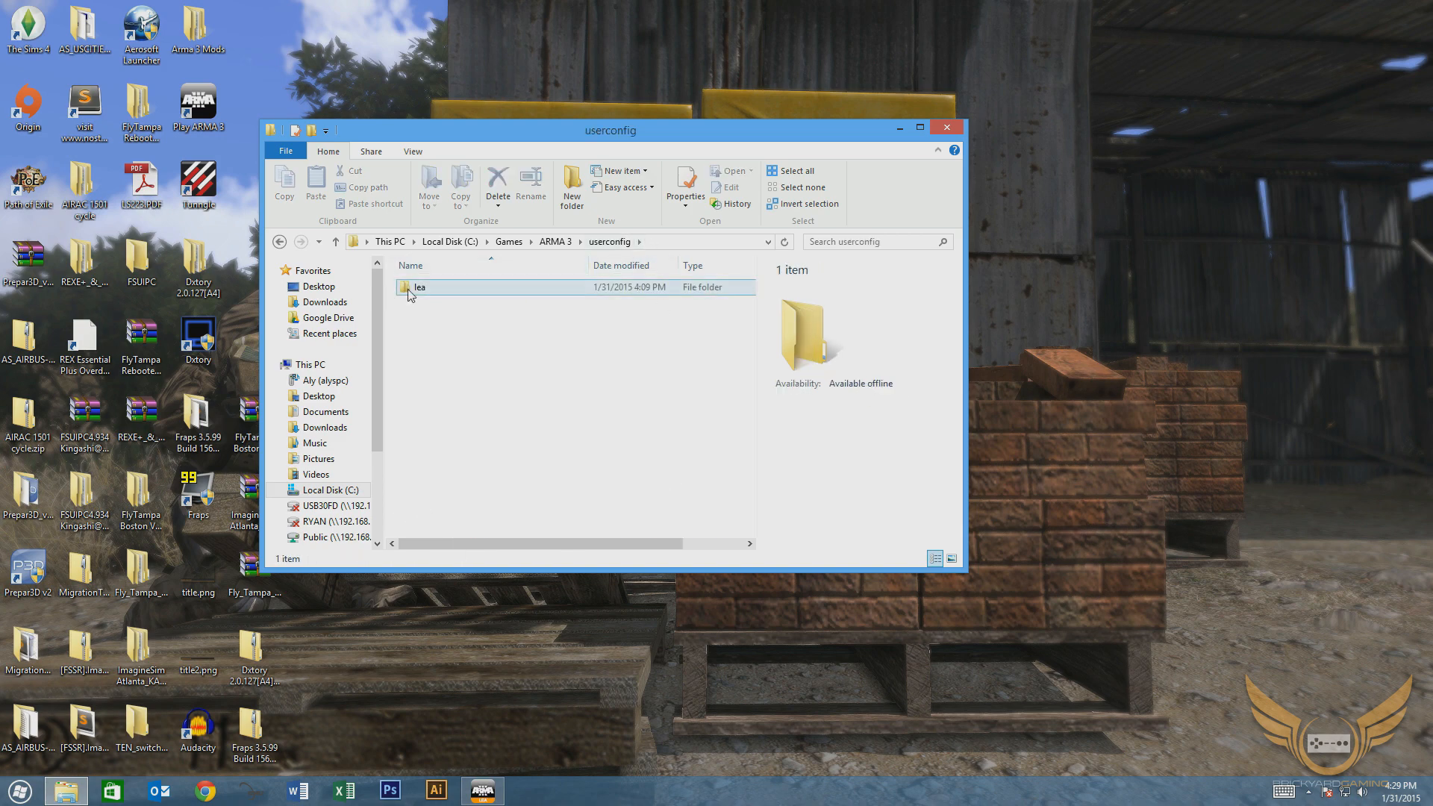
Enter the lea folder and select loadout_1.sqf among the listed loadout scripts.
double_click(420, 287)
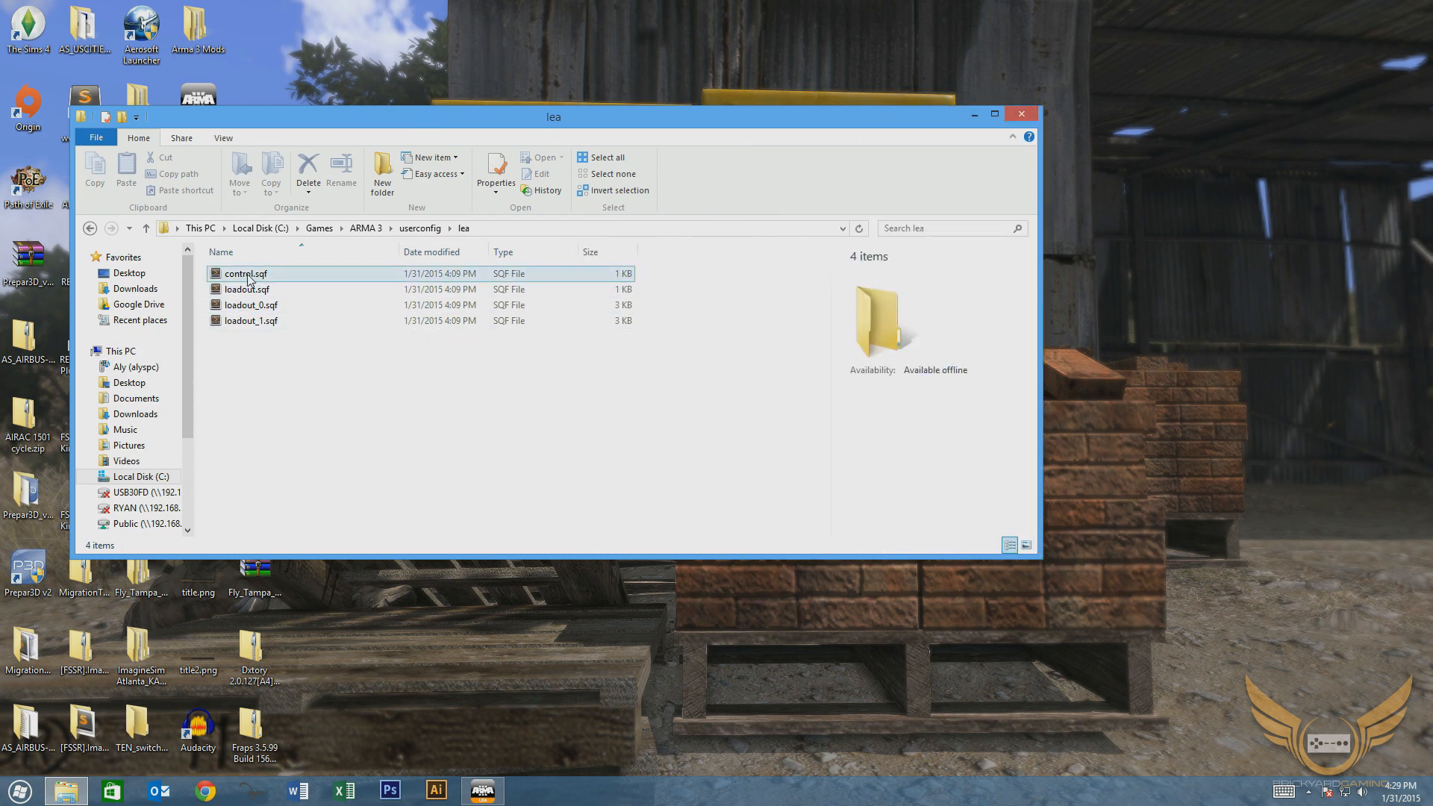
left_click(247, 289)
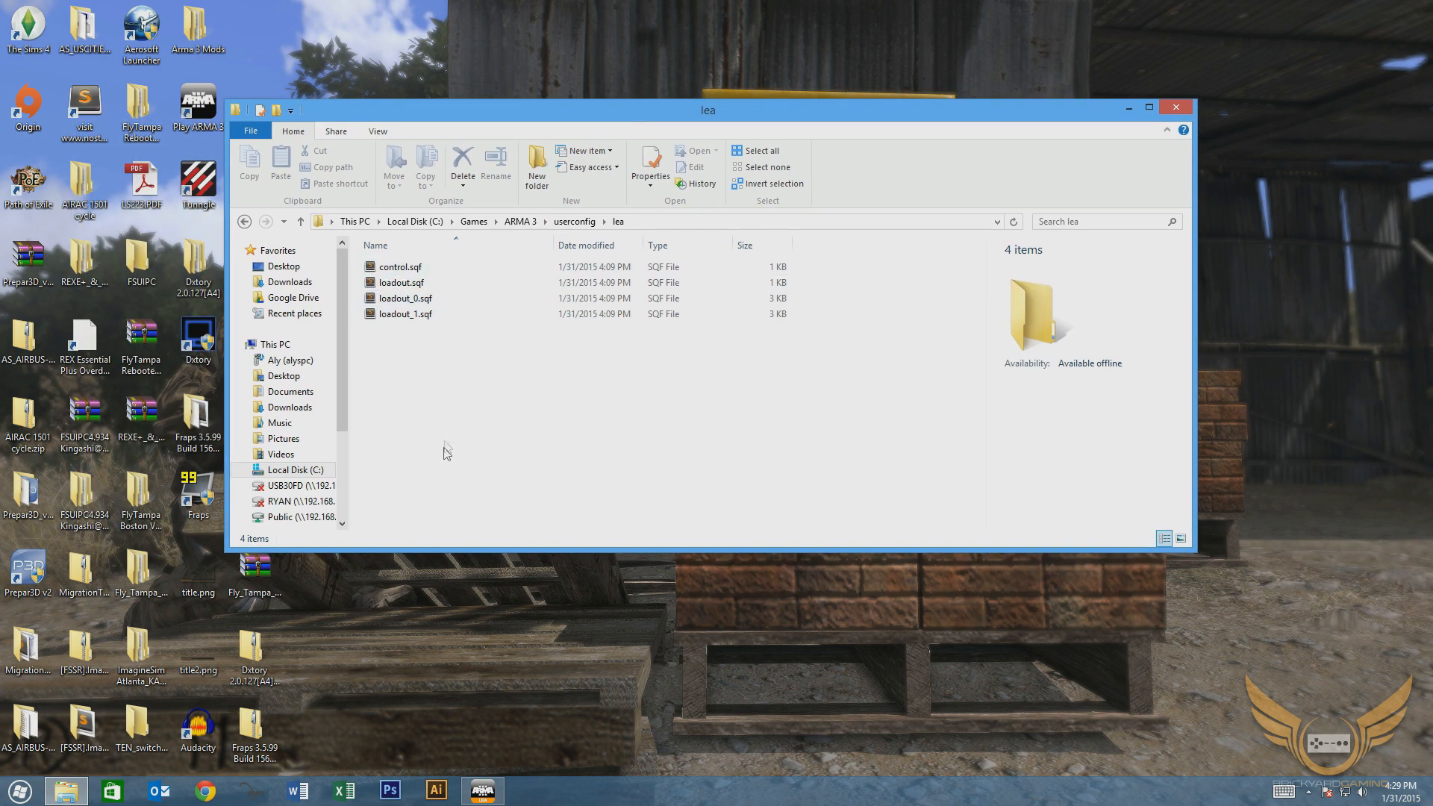
mouse_move(455, 461)
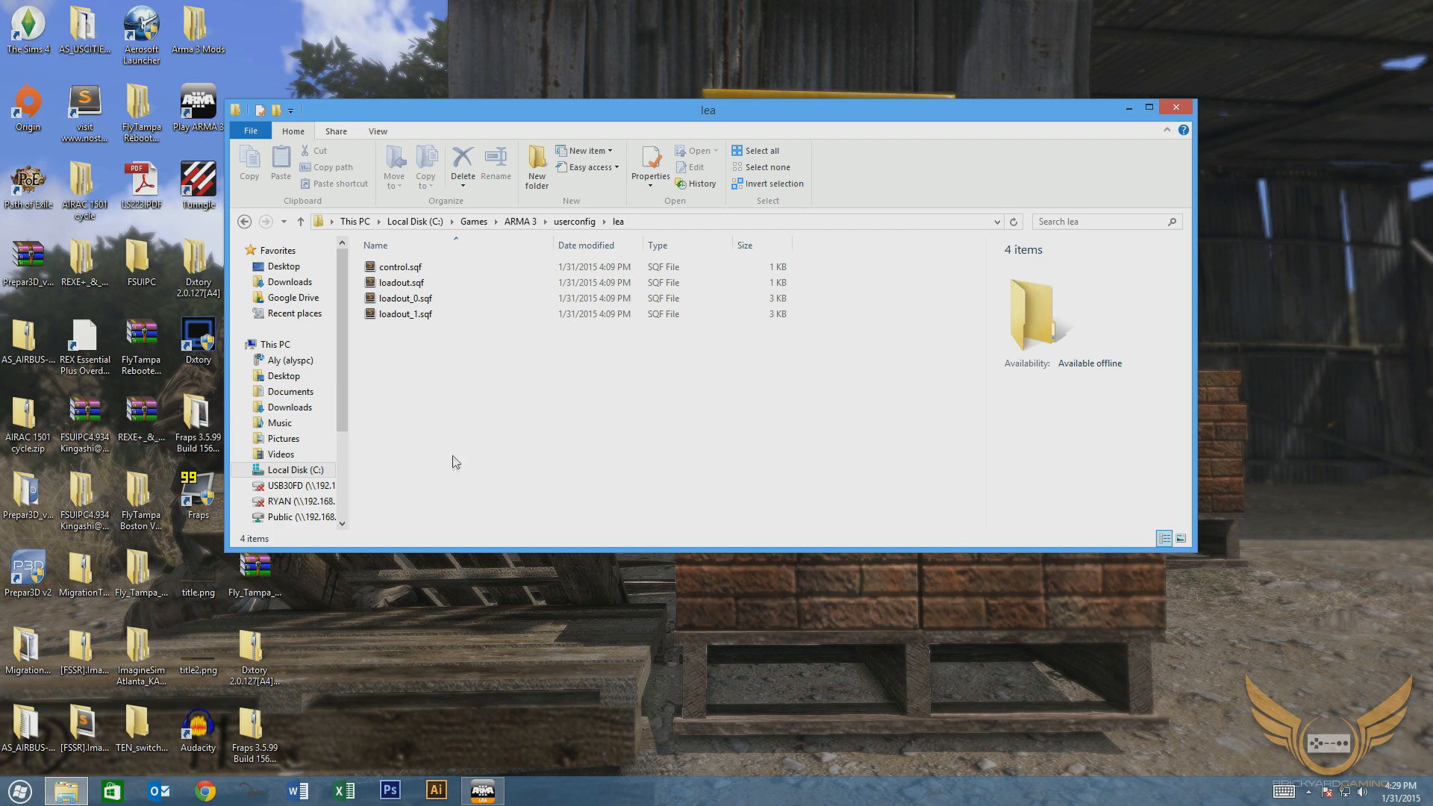
mouse_move(389, 458)
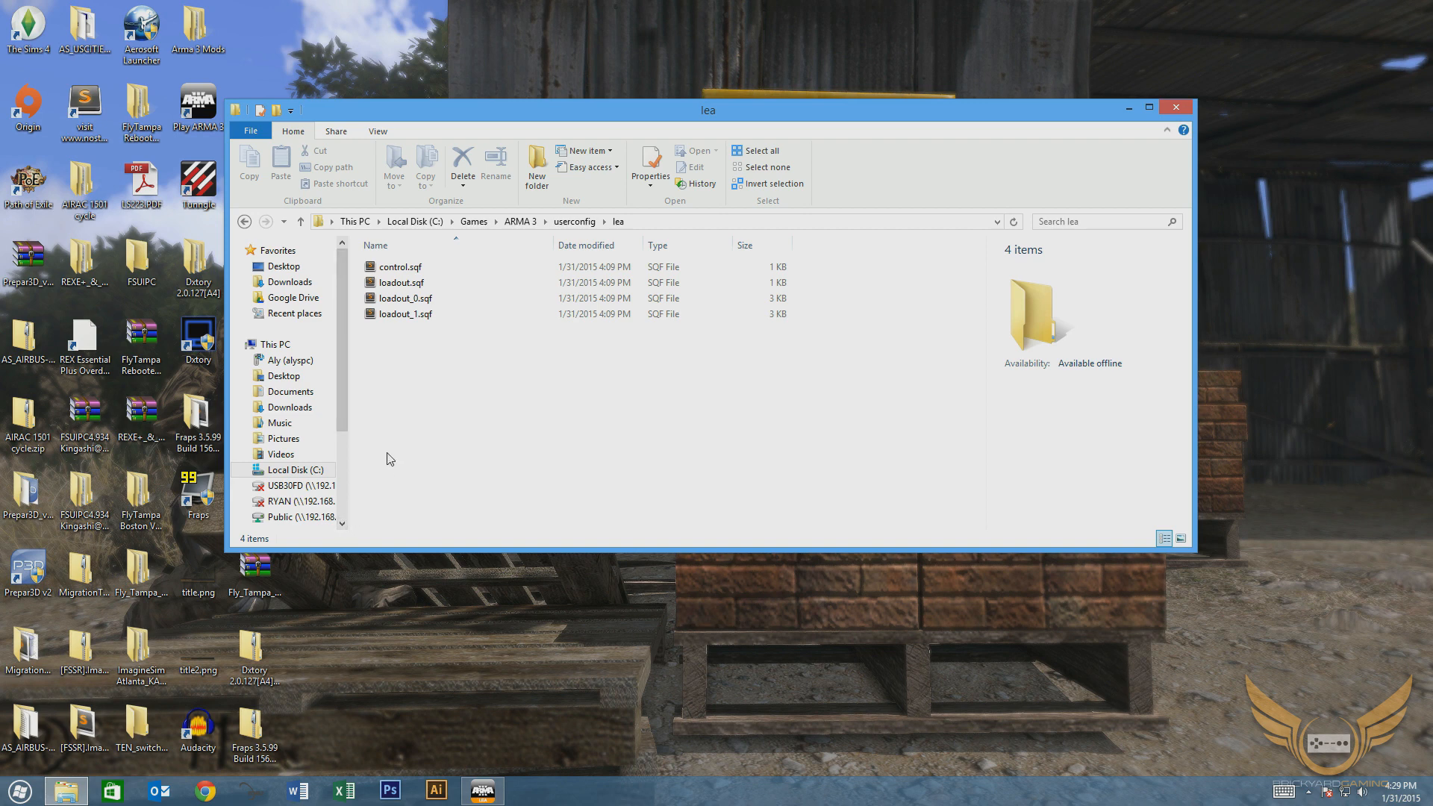
left_click(404, 314)
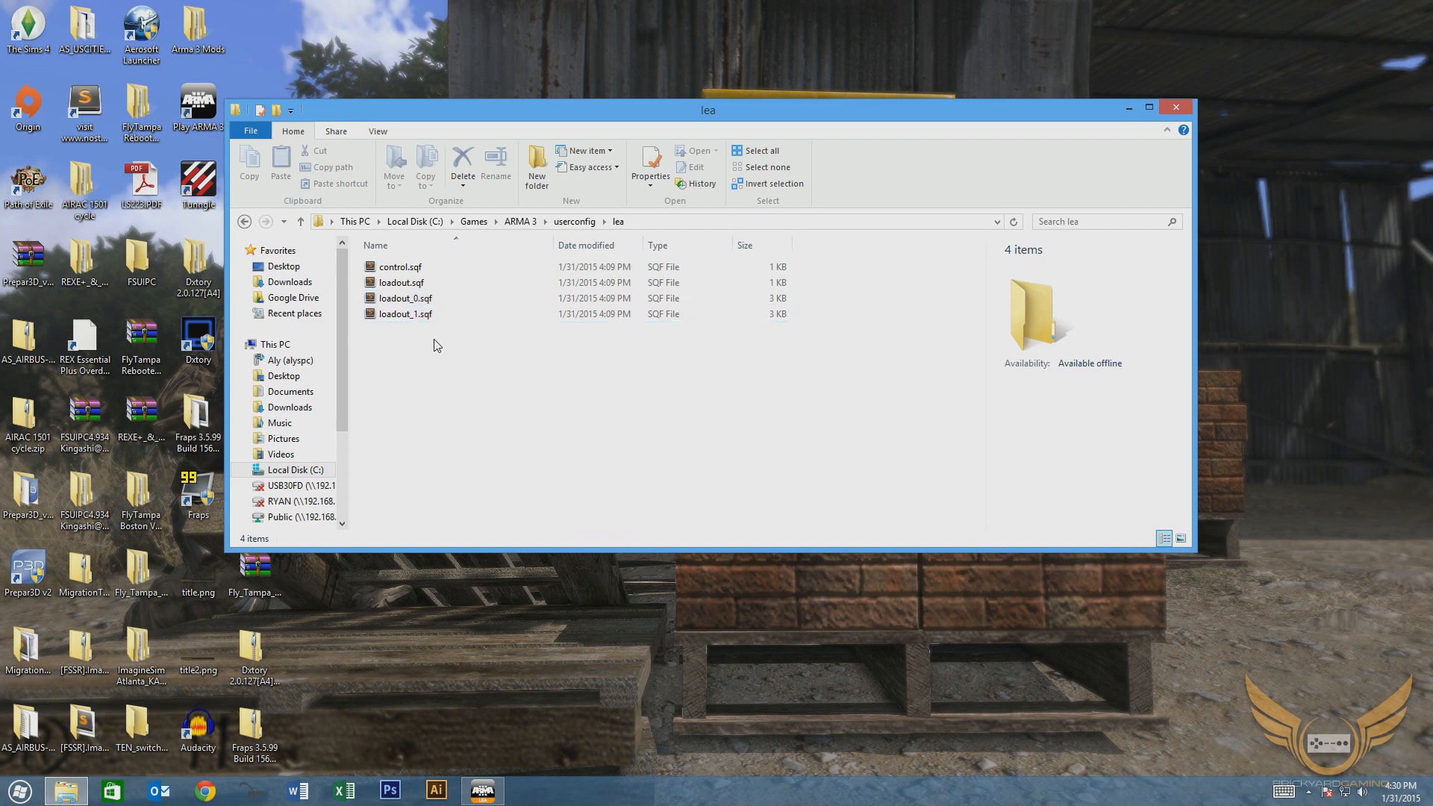
left_click(406, 314)
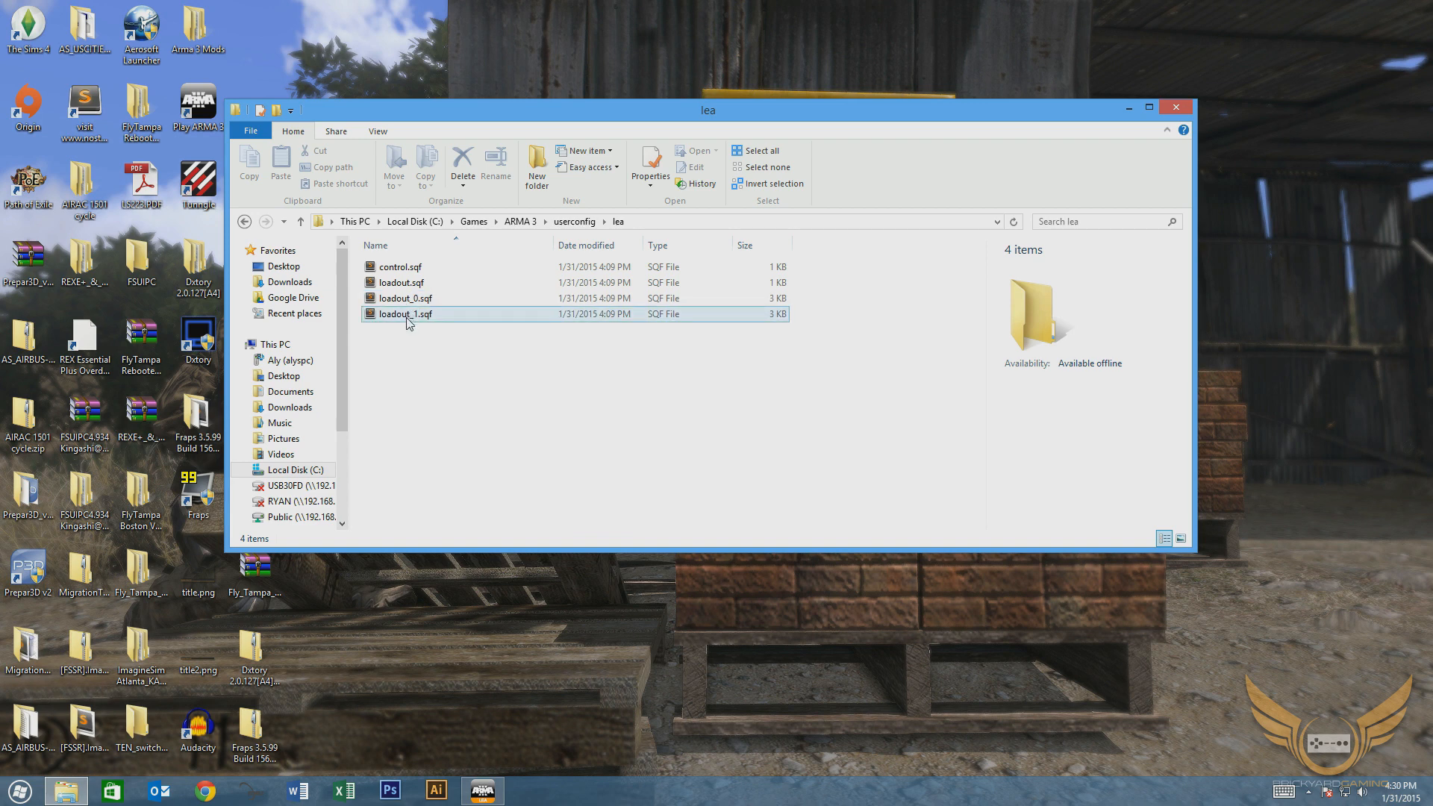
Open loadout_1.sqf in Sublime Text 2, review its 58 lines and copy the whole script.
double_click(404, 313)
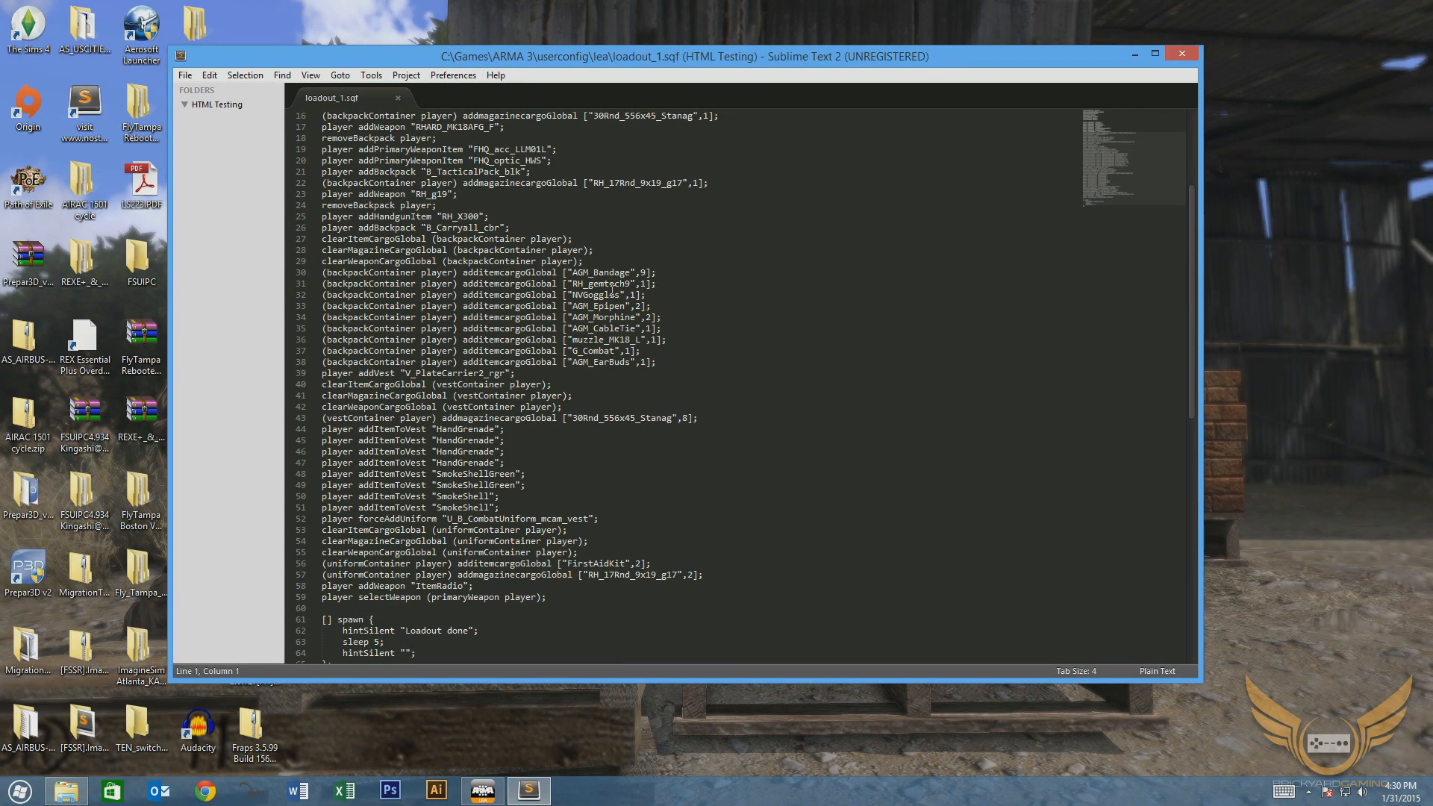
scroll("up", 3)
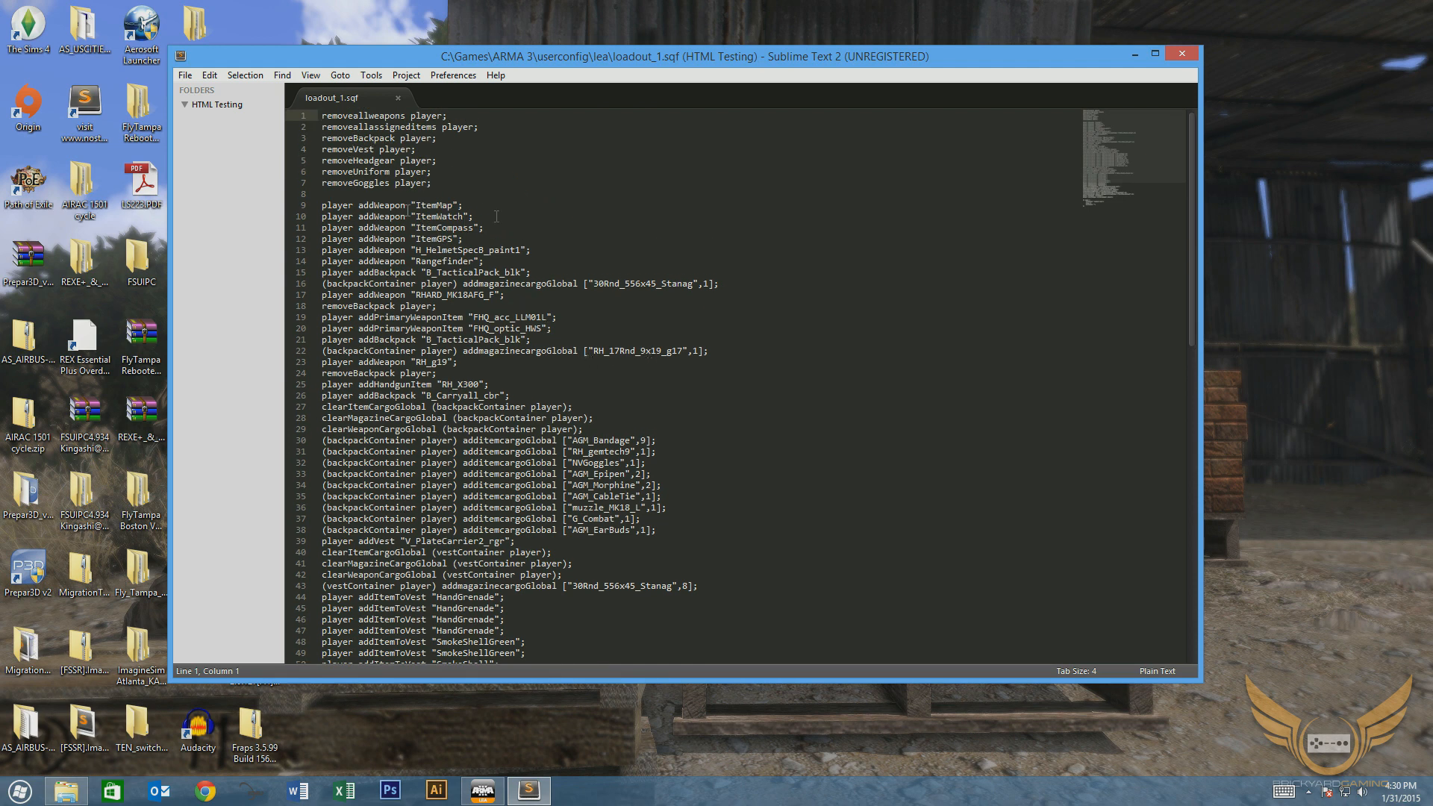
scroll("down", 3)
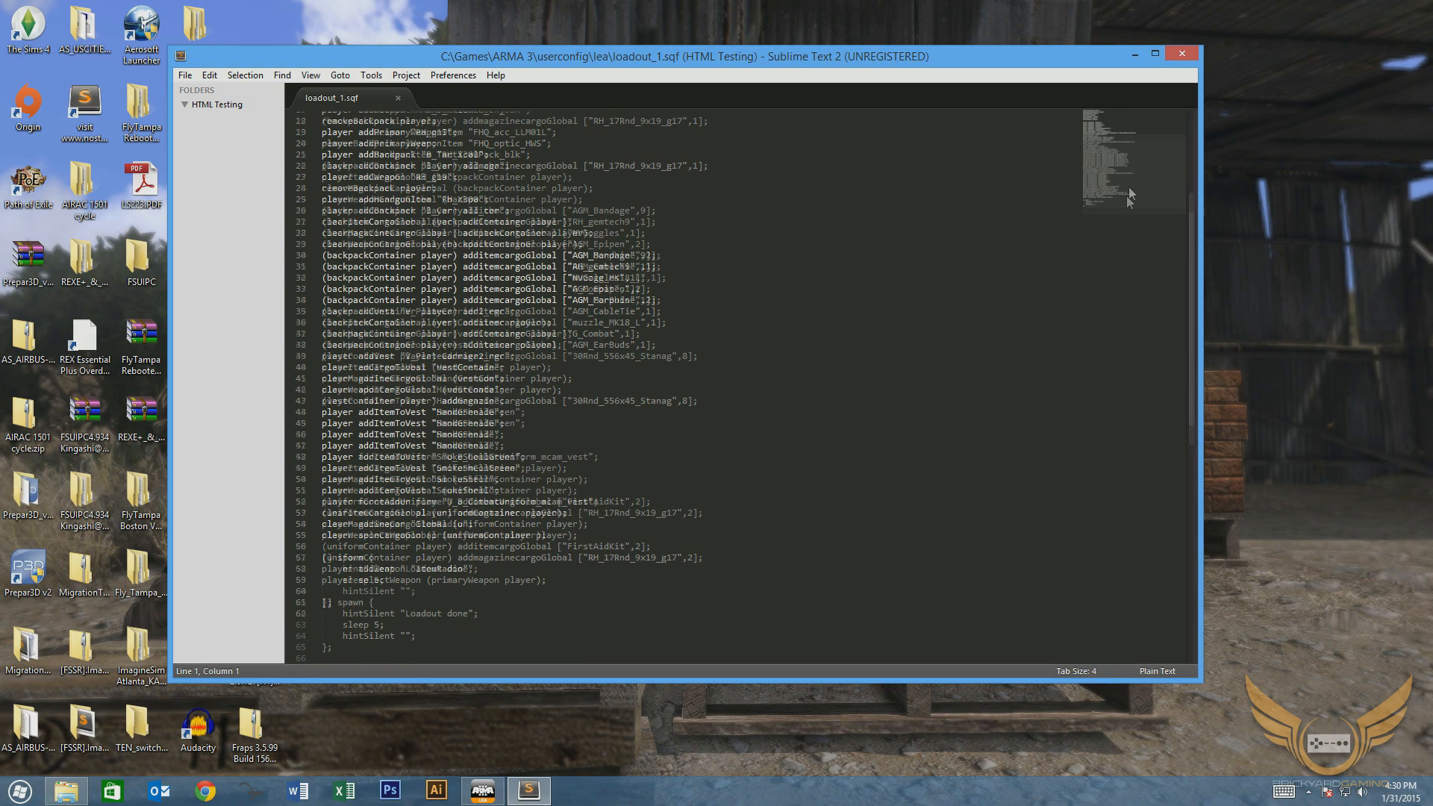
scroll("up", 3)
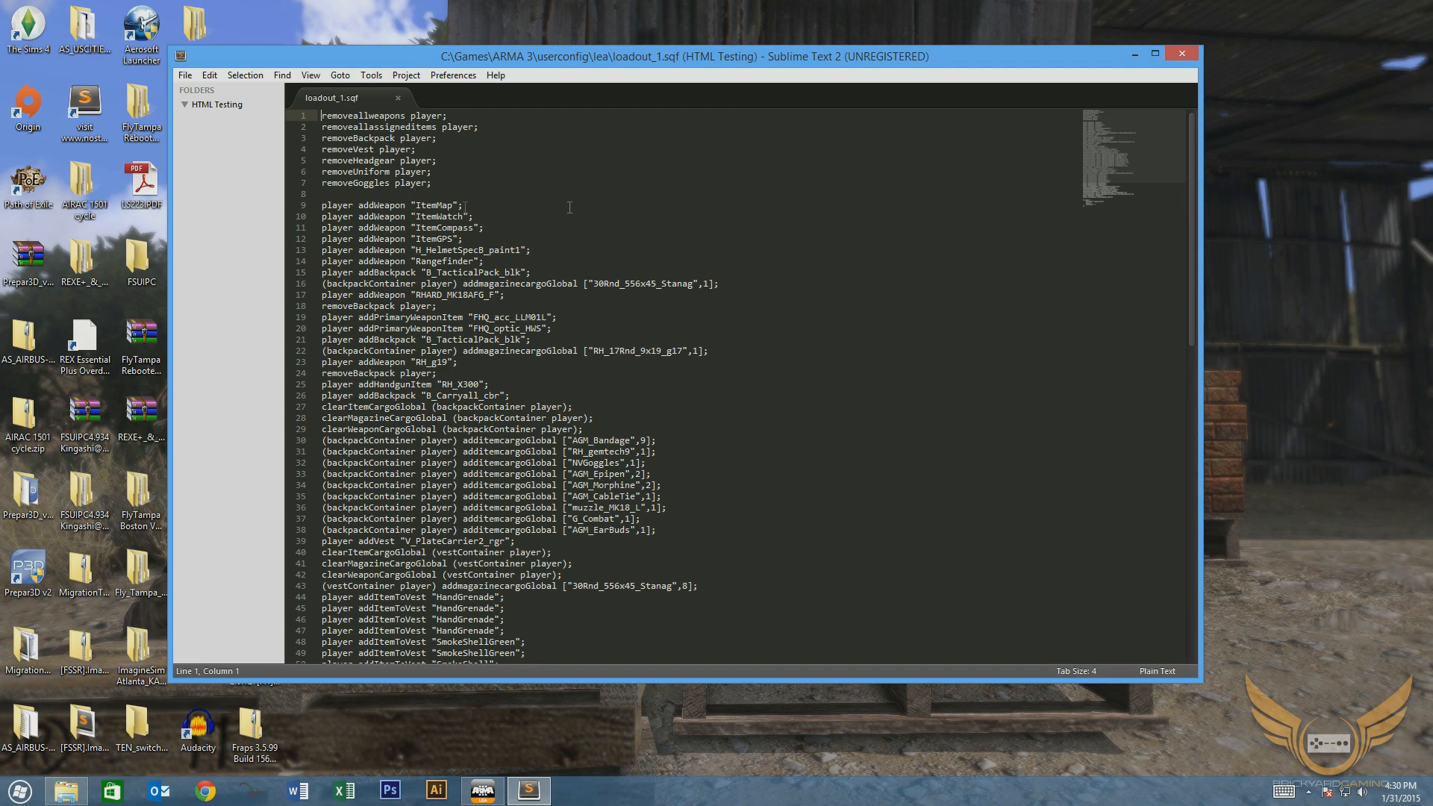
scroll("down", 3)
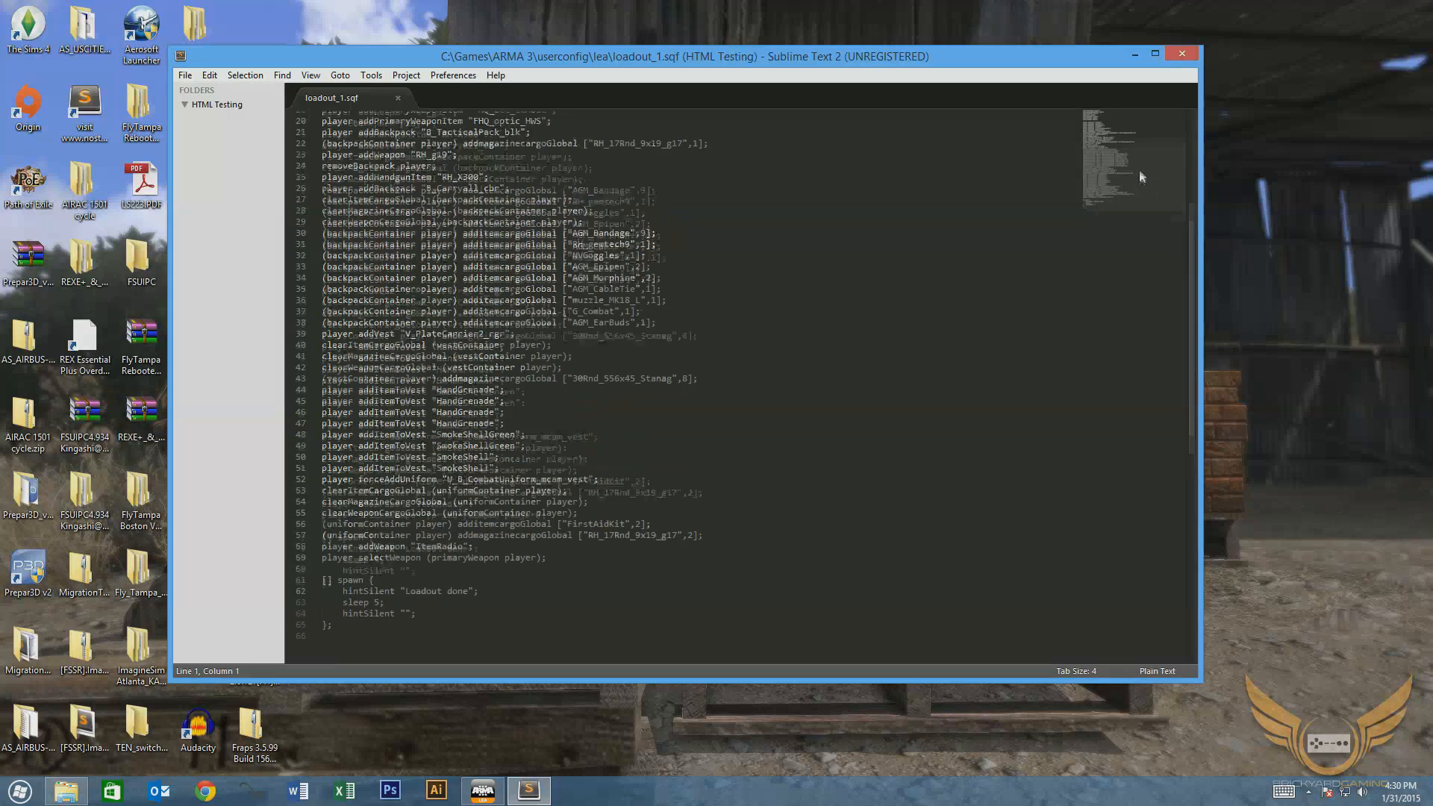
scroll("up", 3)
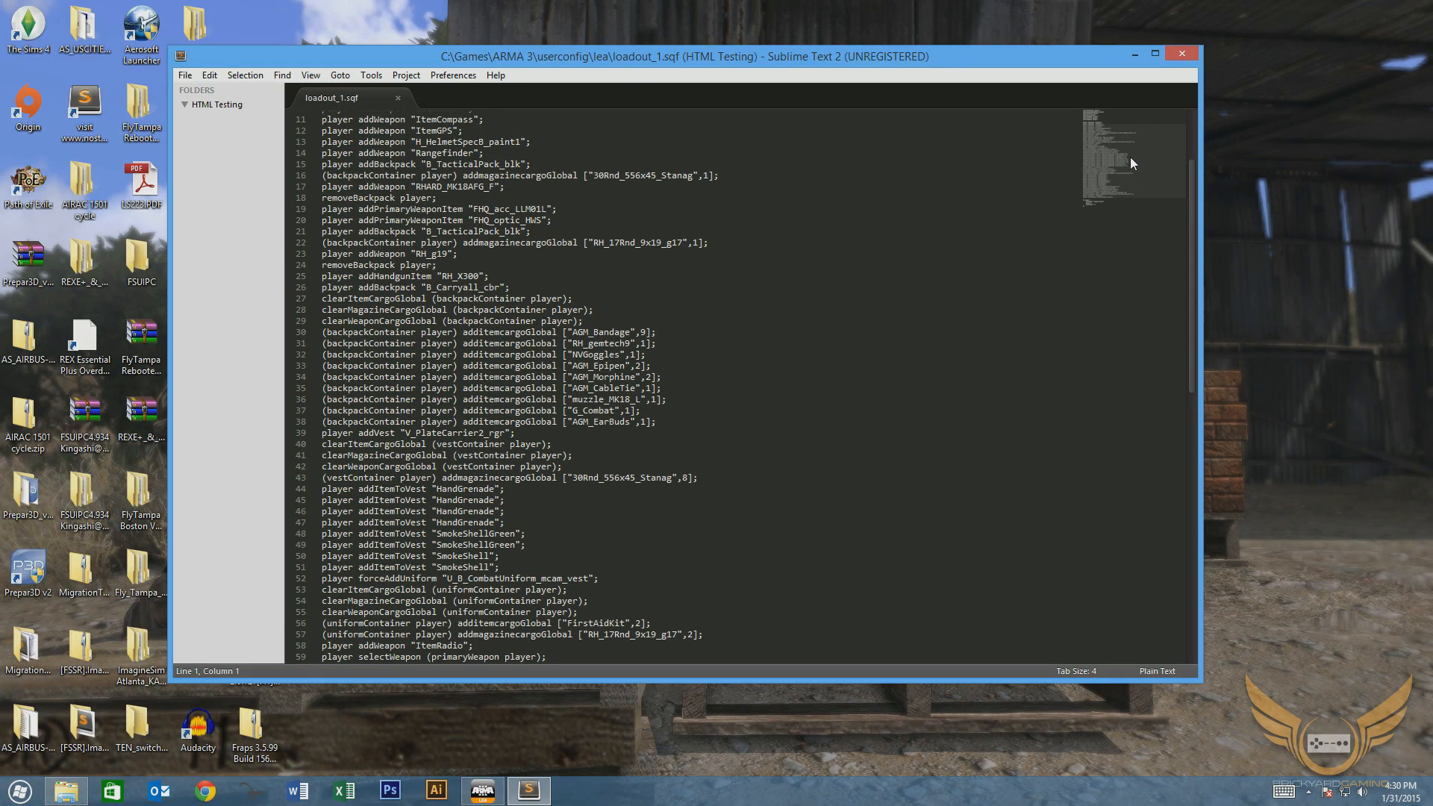
scroll("up", 3)
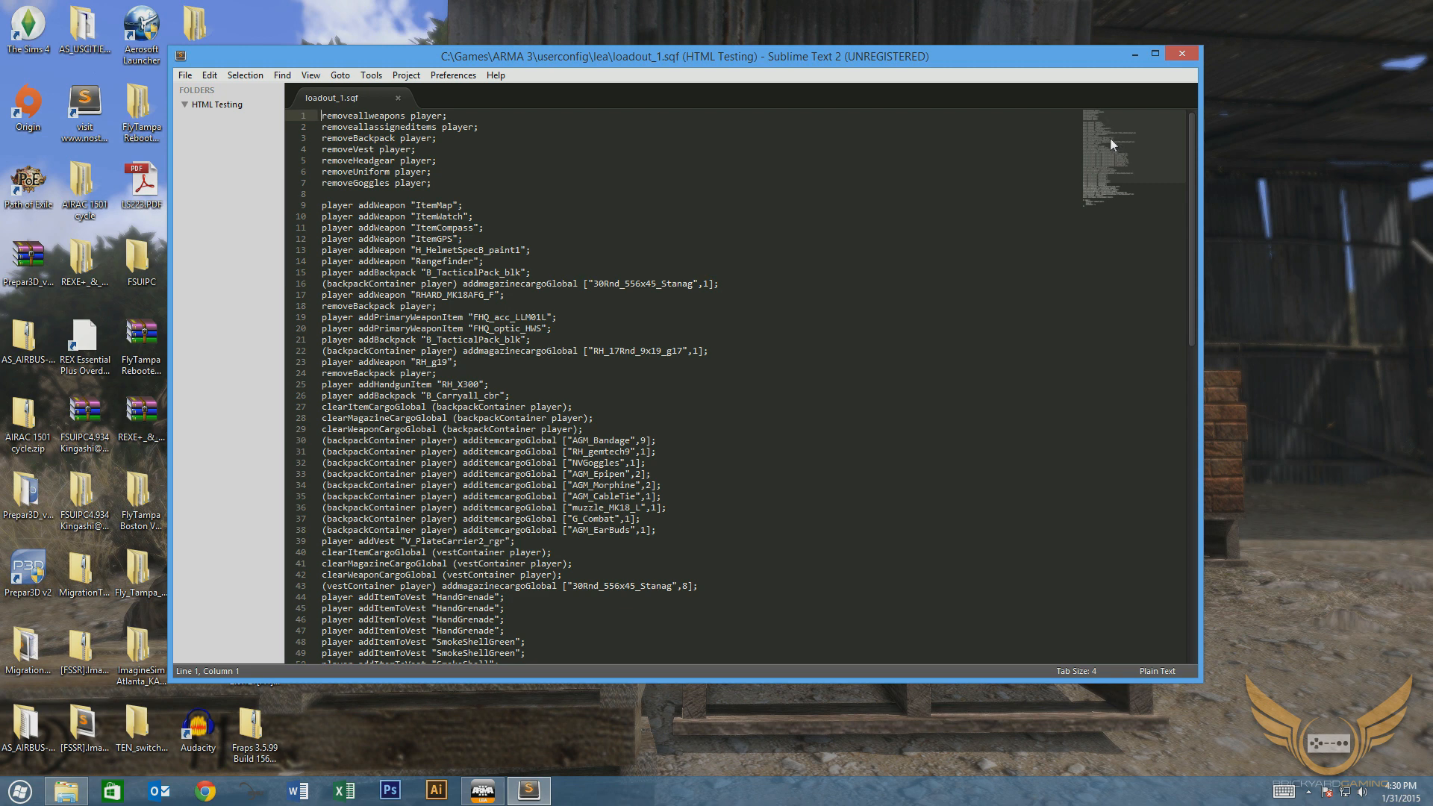
scroll("down", 3)
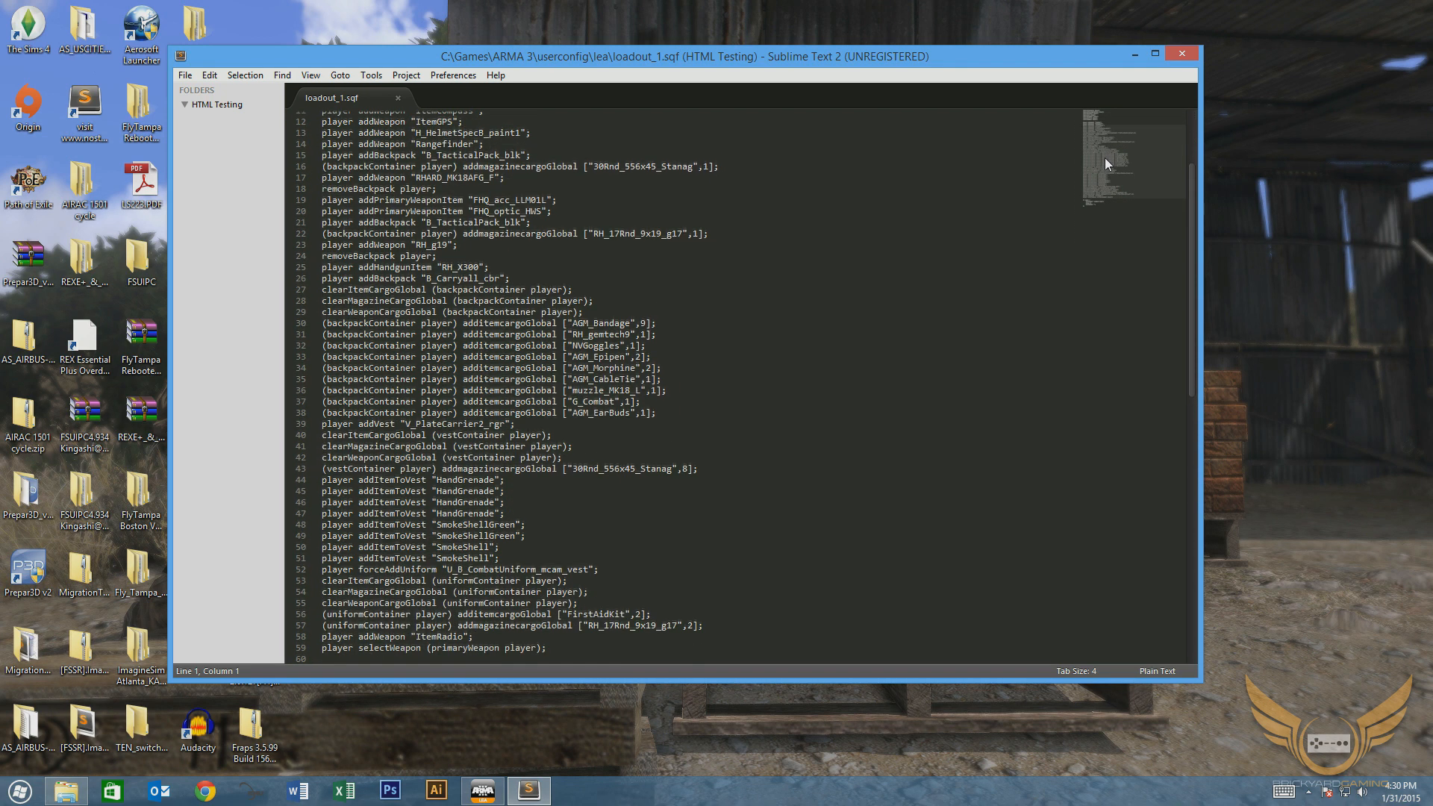
scroll("up", 3)
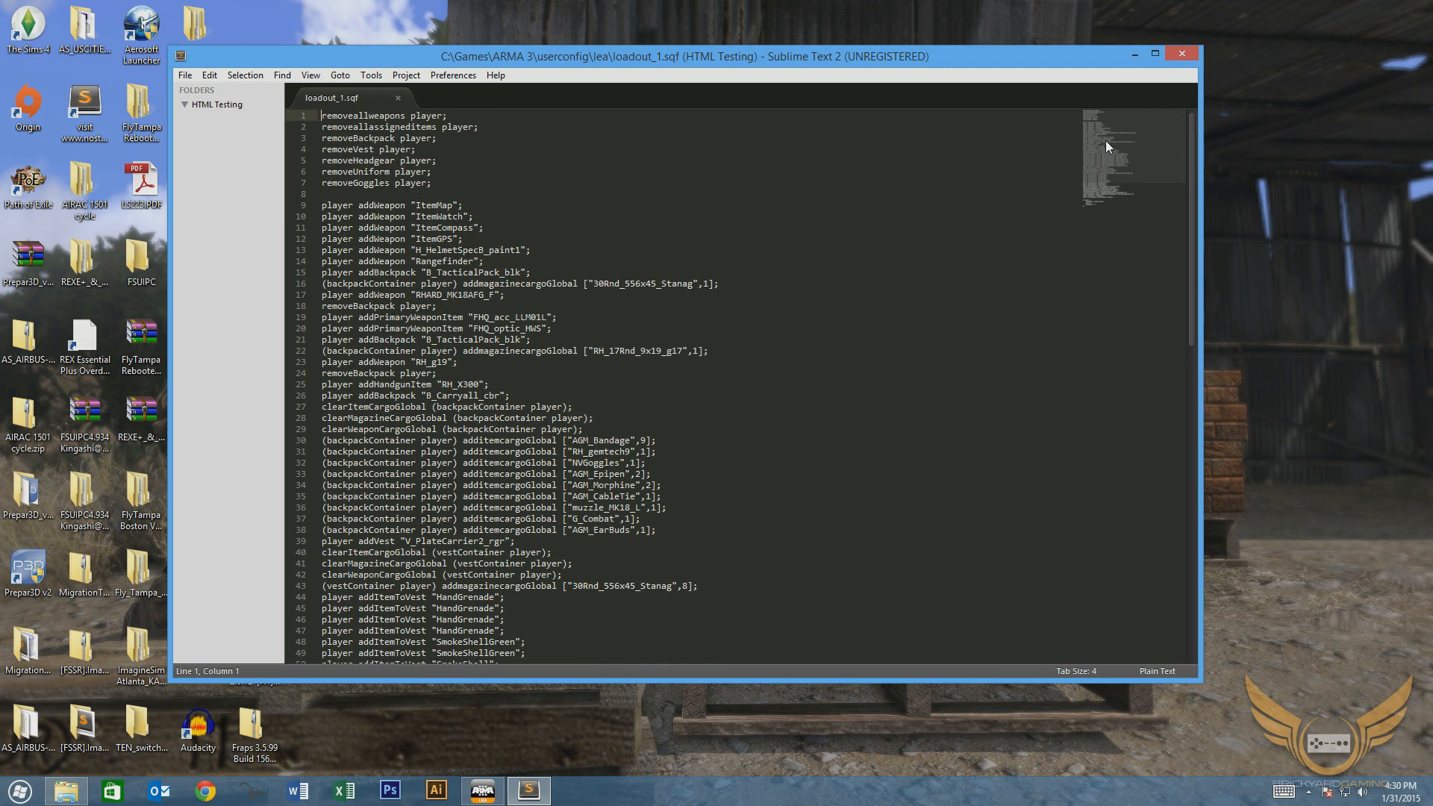
scroll("down", 3)
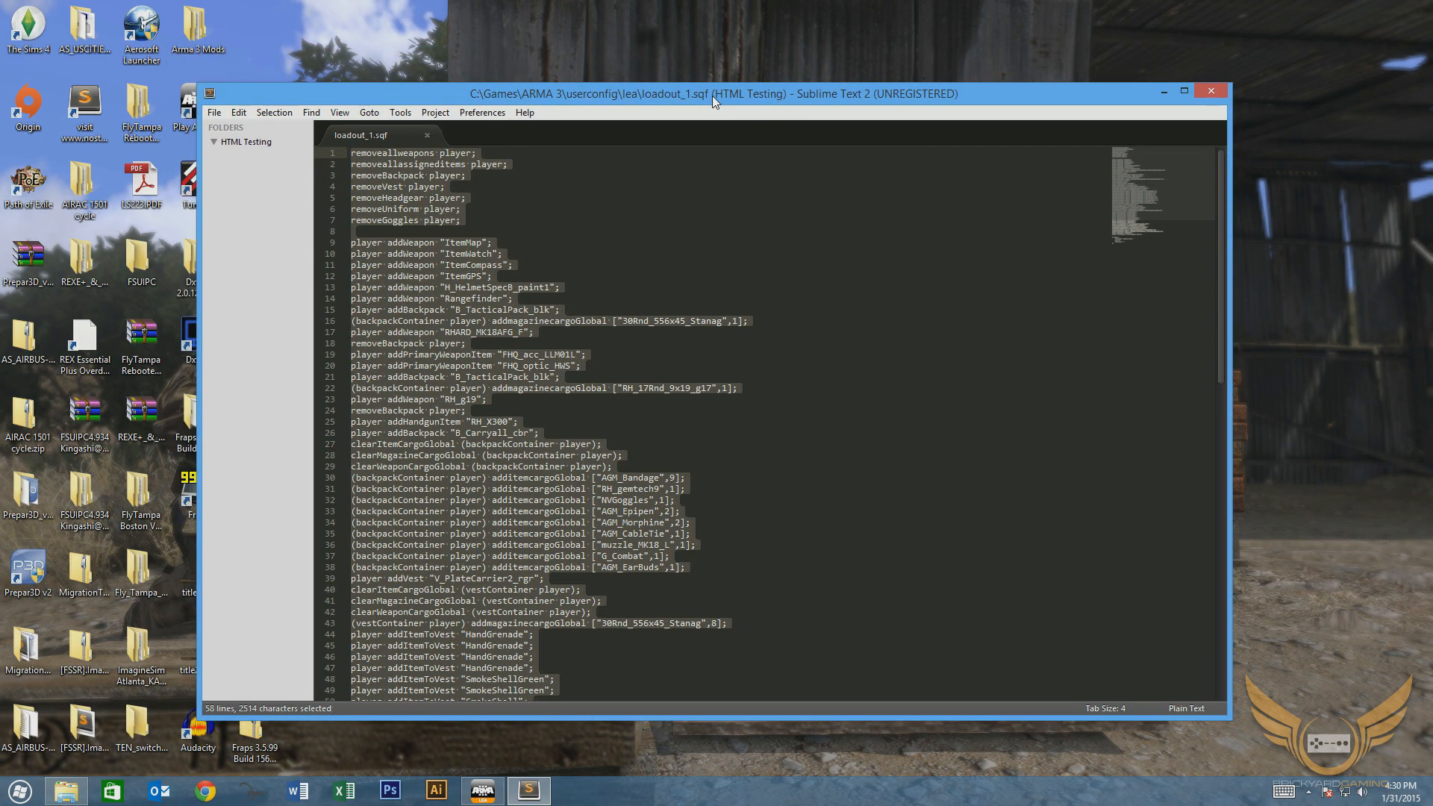
mouse_move(541, 661)
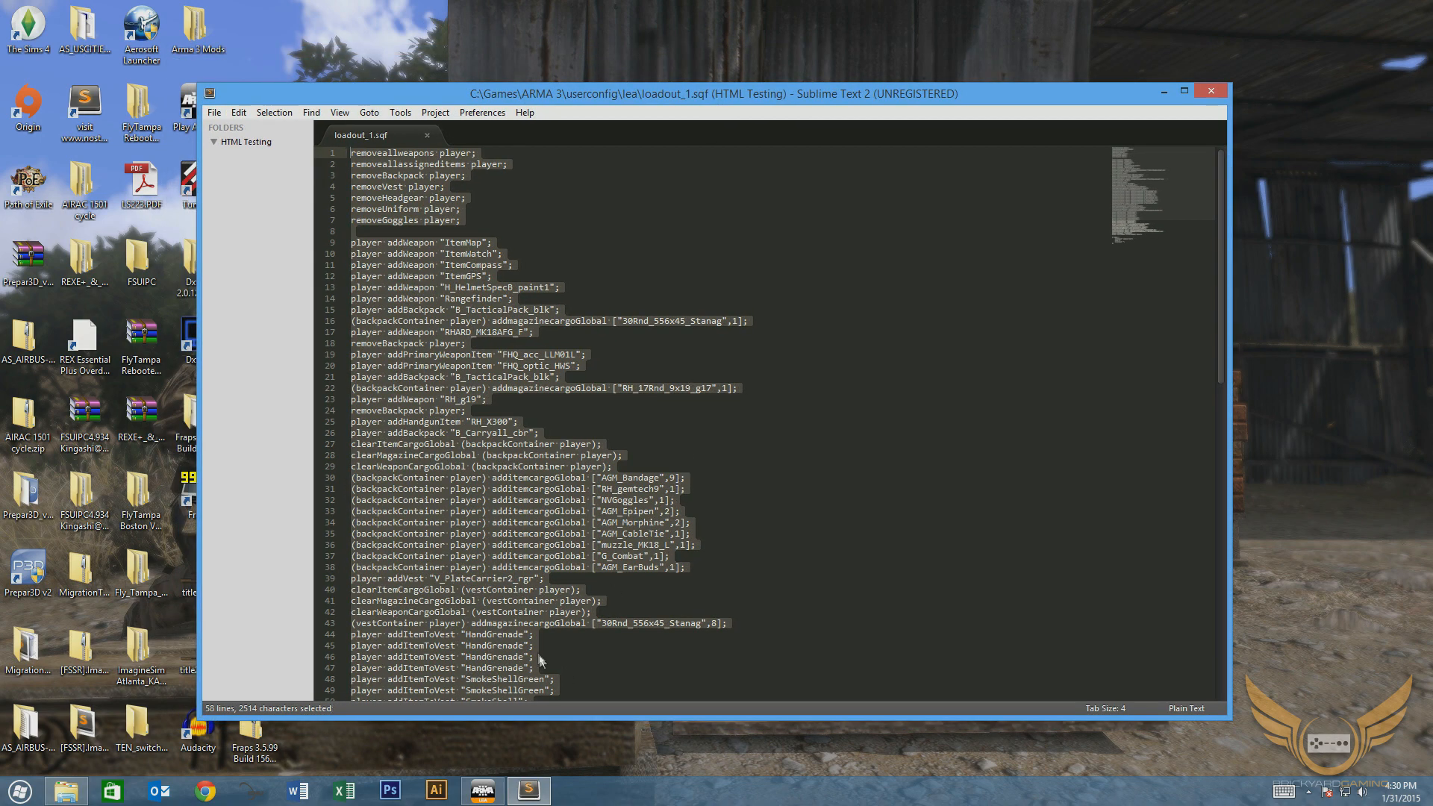
mouse_move(537, 653)
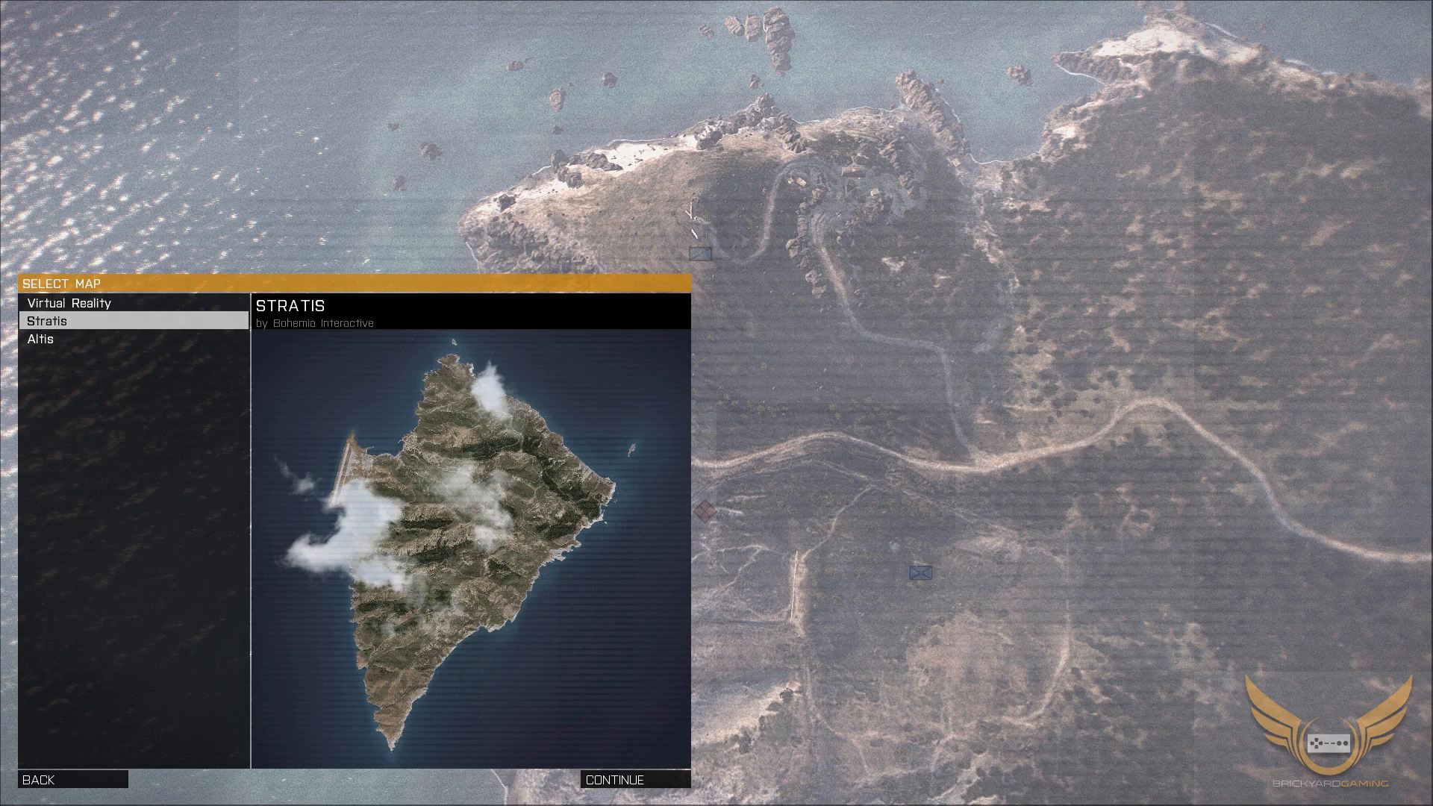
Load Stratis in the editor and place a player-controlled NATO Rifleman near the air base.
left_click(617, 779)
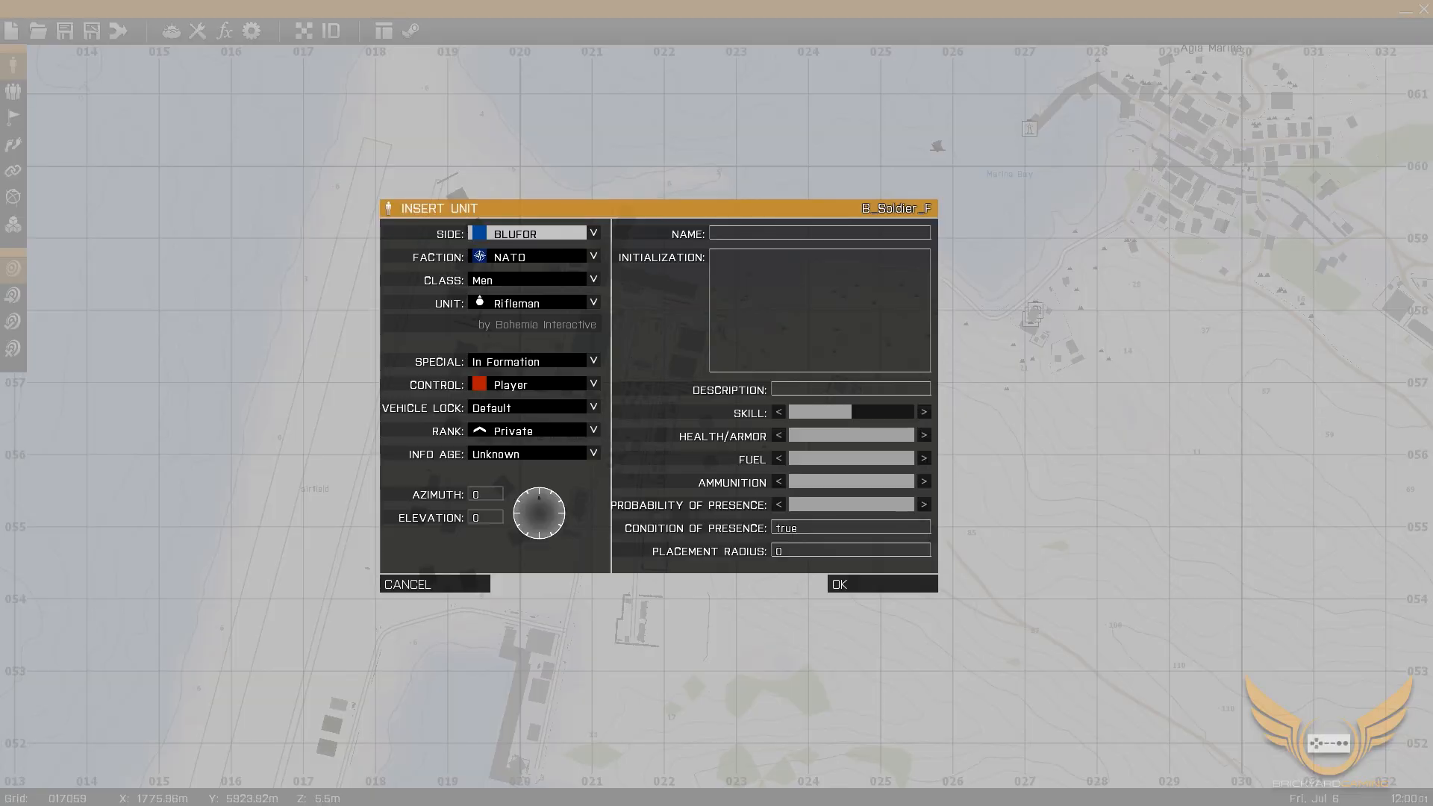
left_click(880, 584)
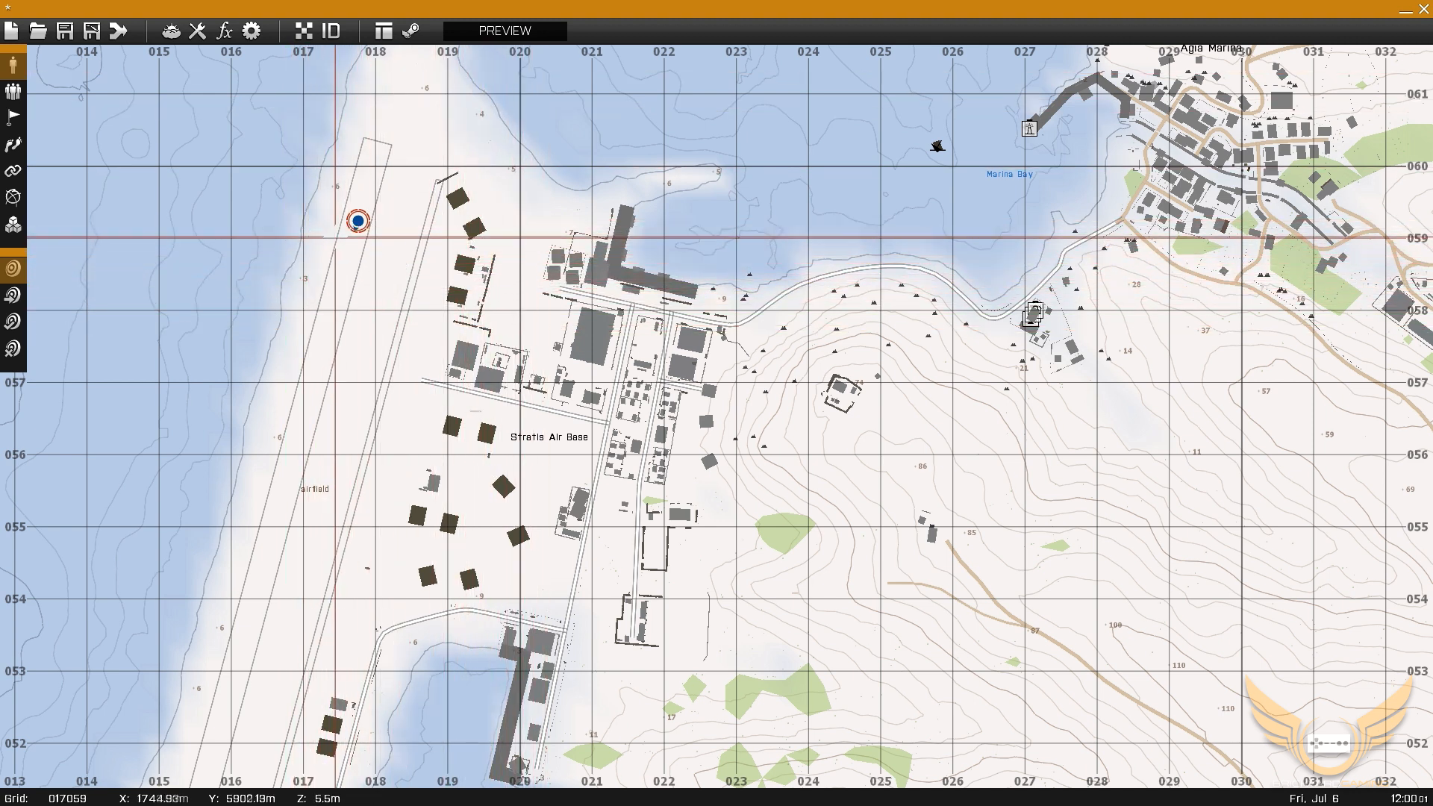
left_click(503, 30)
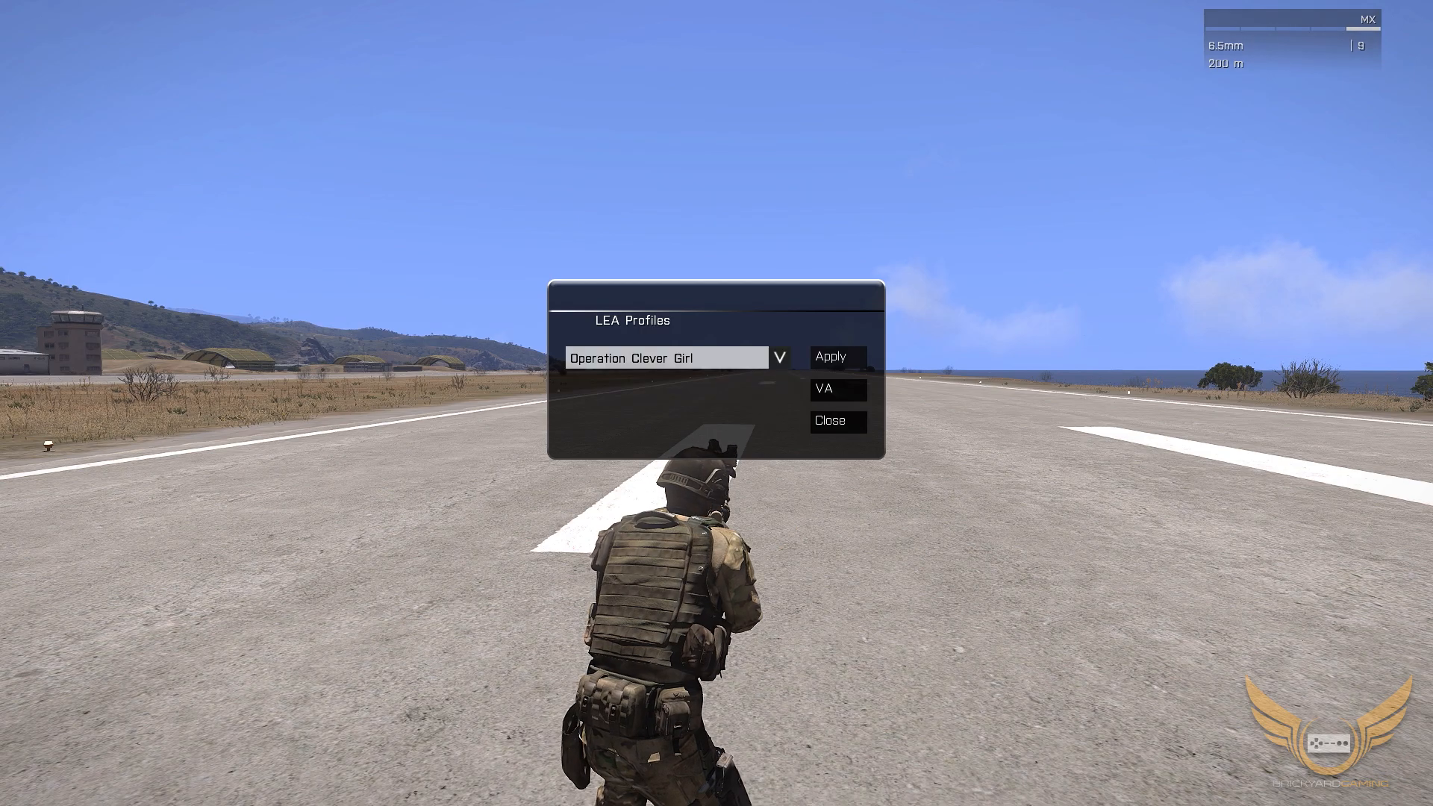
left_click(830, 356)
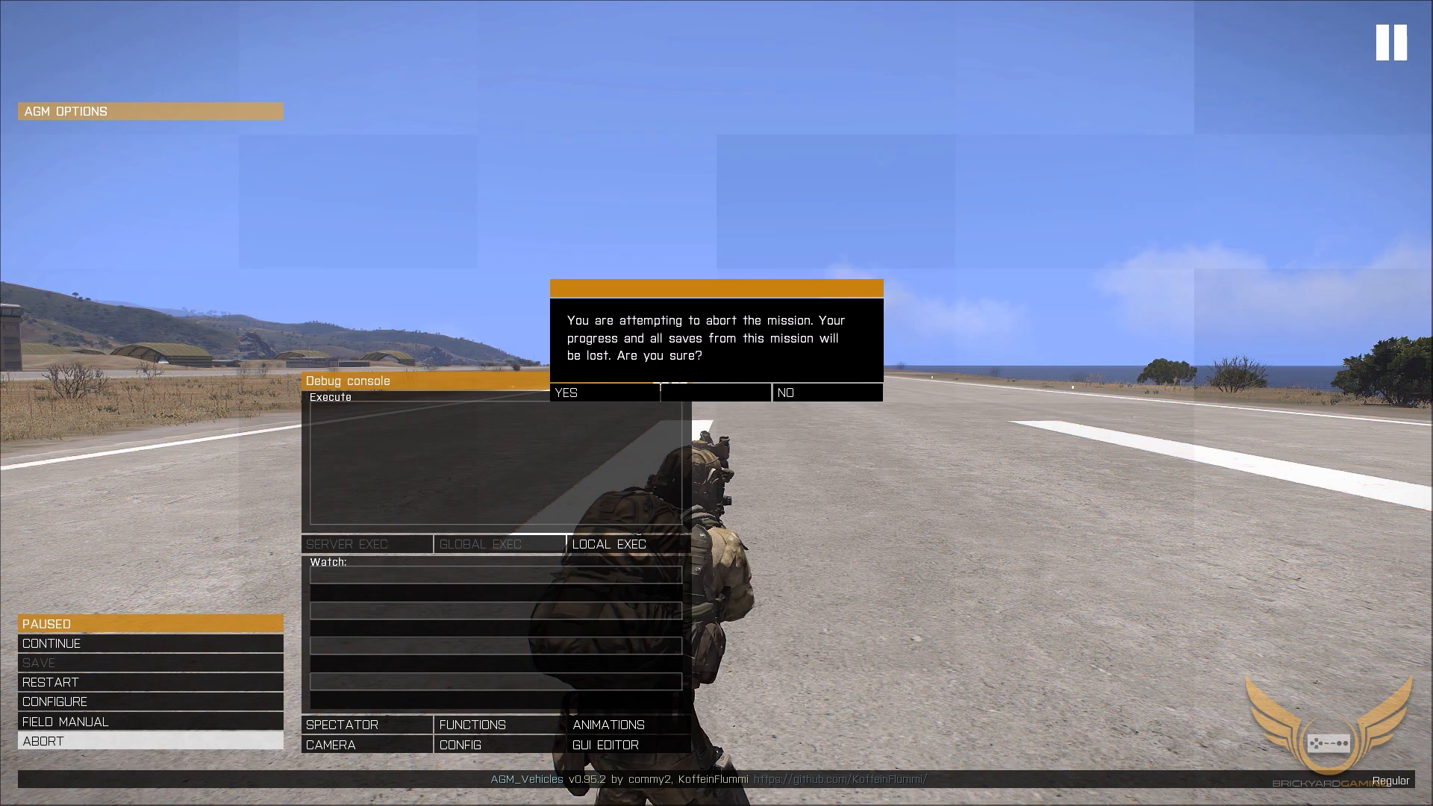
left_click(567, 393)
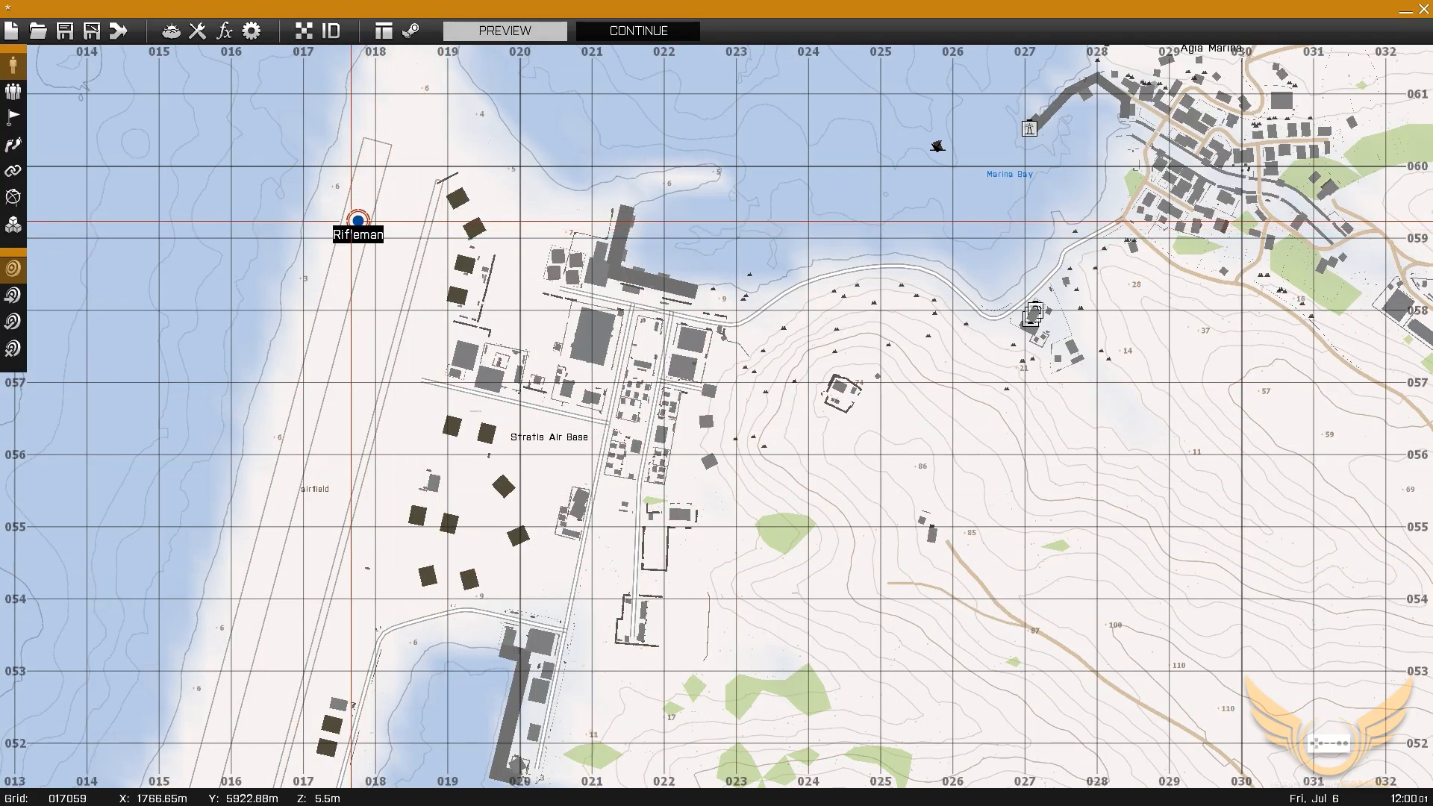
Paste the loadout script into the Rifleman's Initialization field, confirm, and start the preview.
double_click(356, 220)
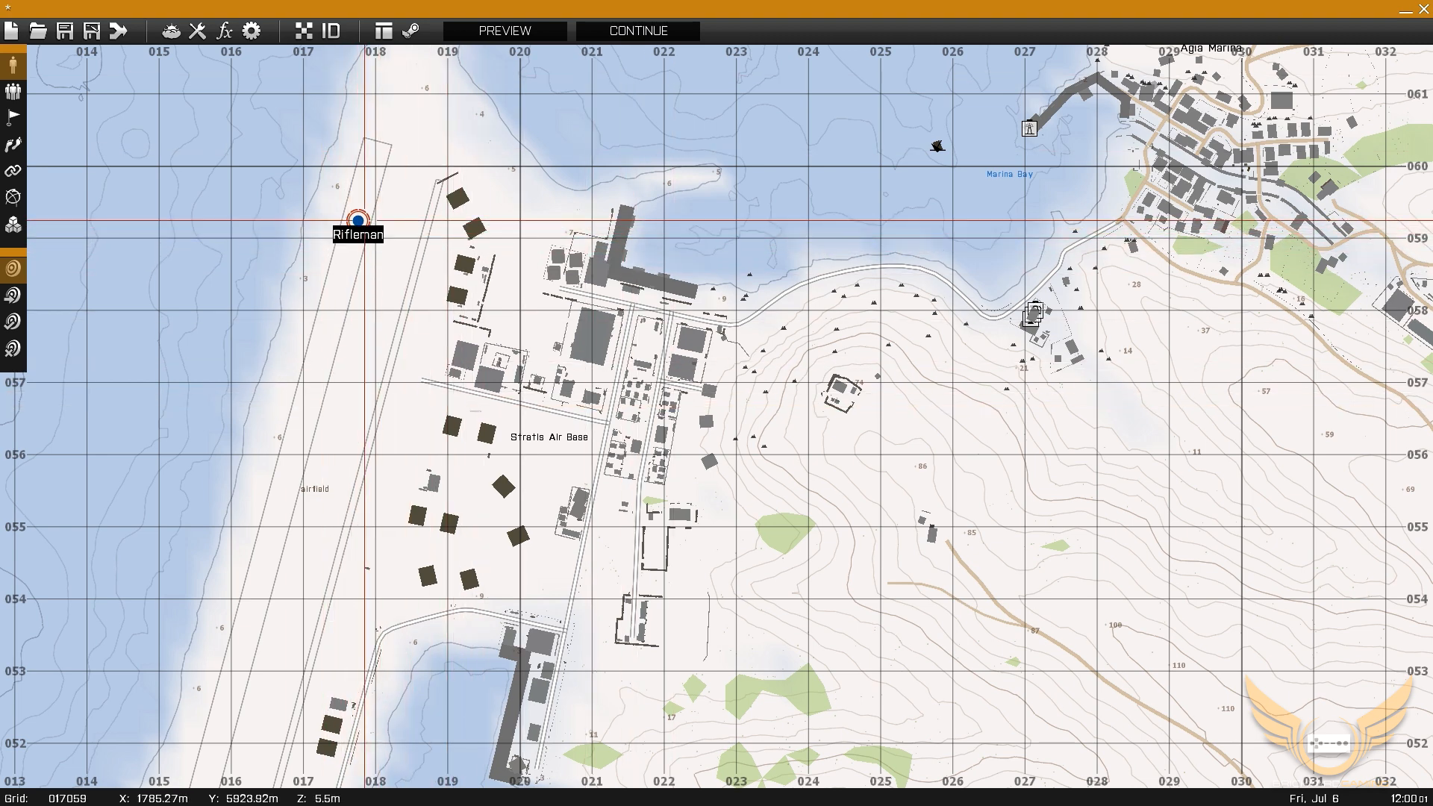
double_click(356, 222)
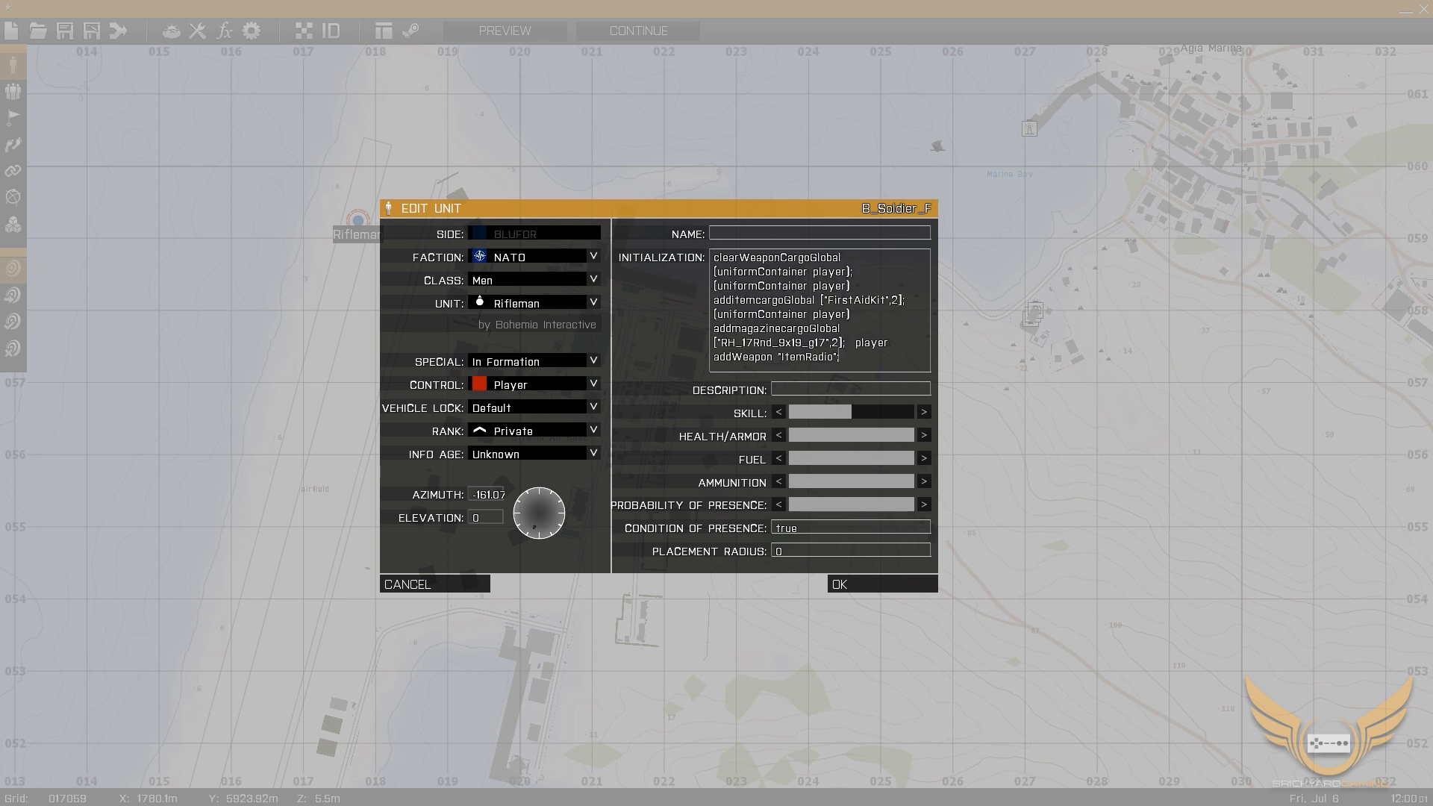
left_click(881, 584)
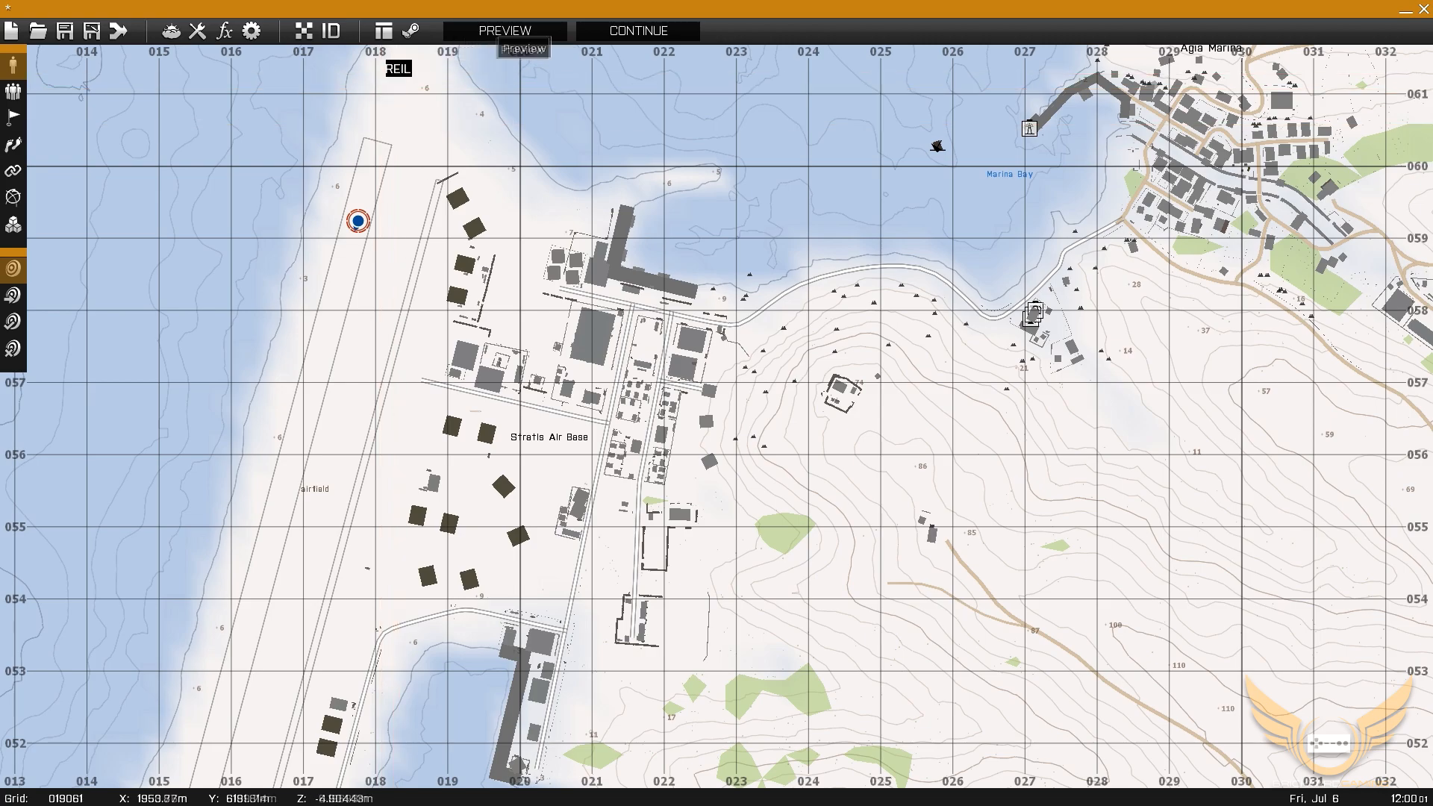
left_click(504, 30)
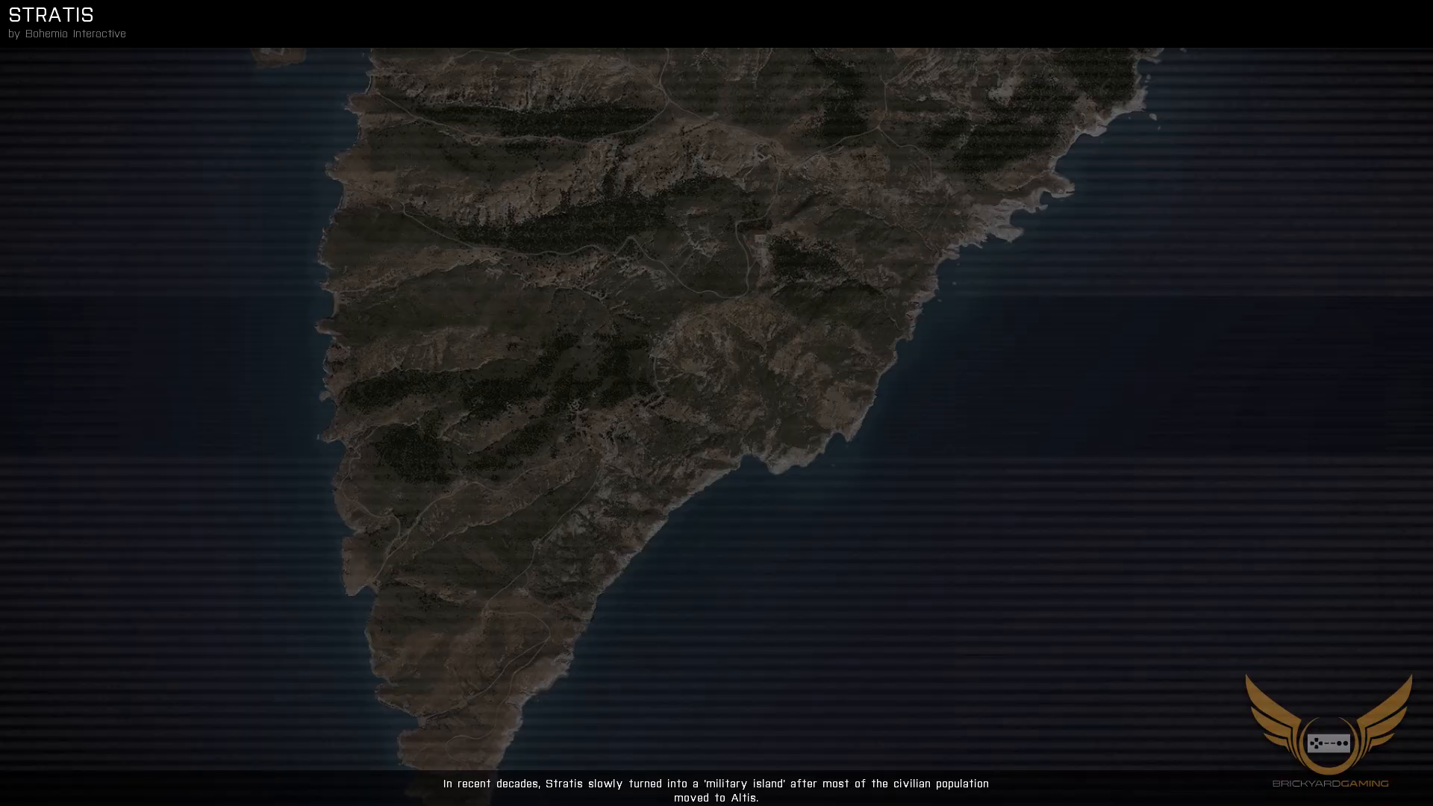